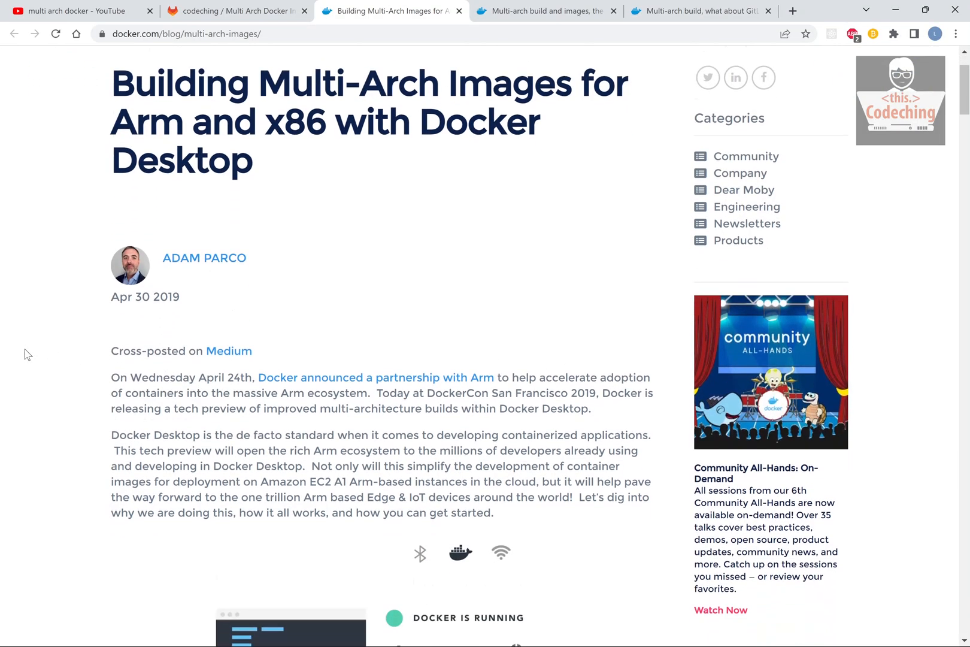
Read the multi-arch article down through 'Why is Docker doing this?', noting no Dockerfile changes are needed for Arm.
scroll("down", 3)
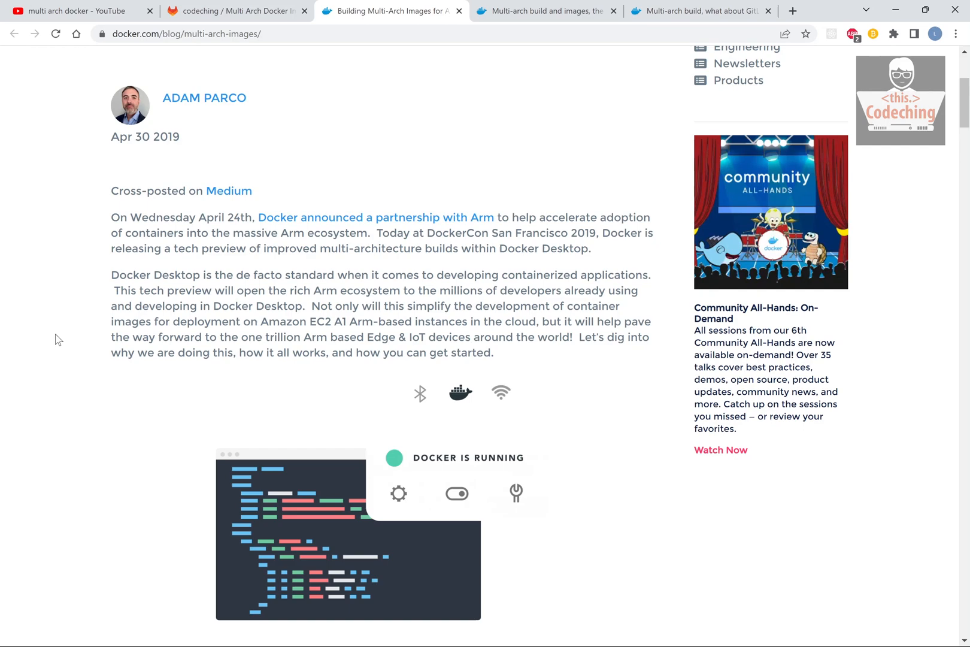
scroll("down", 3)
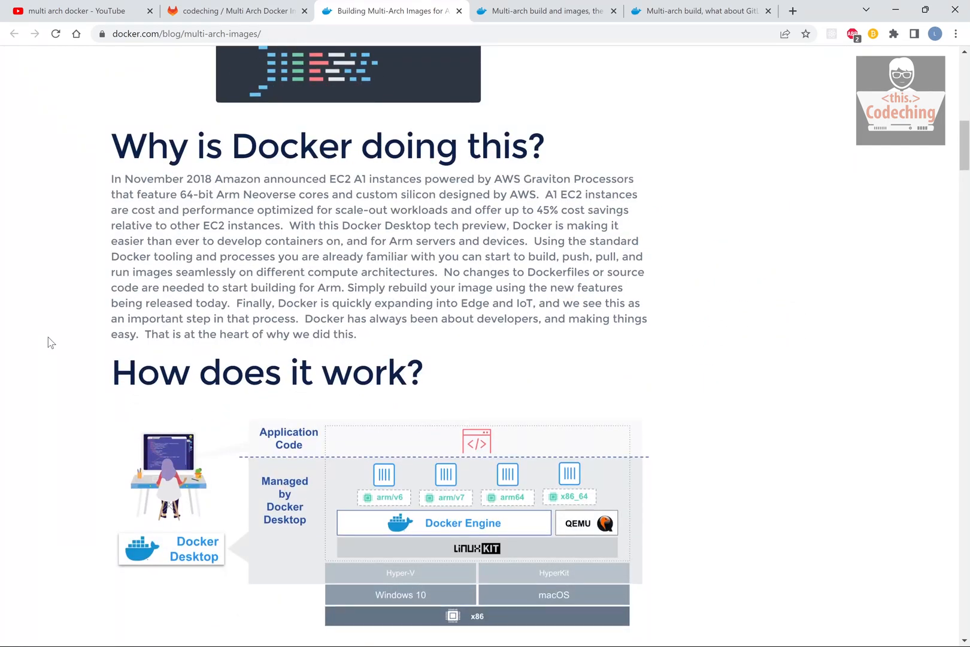
scroll("up", 3)
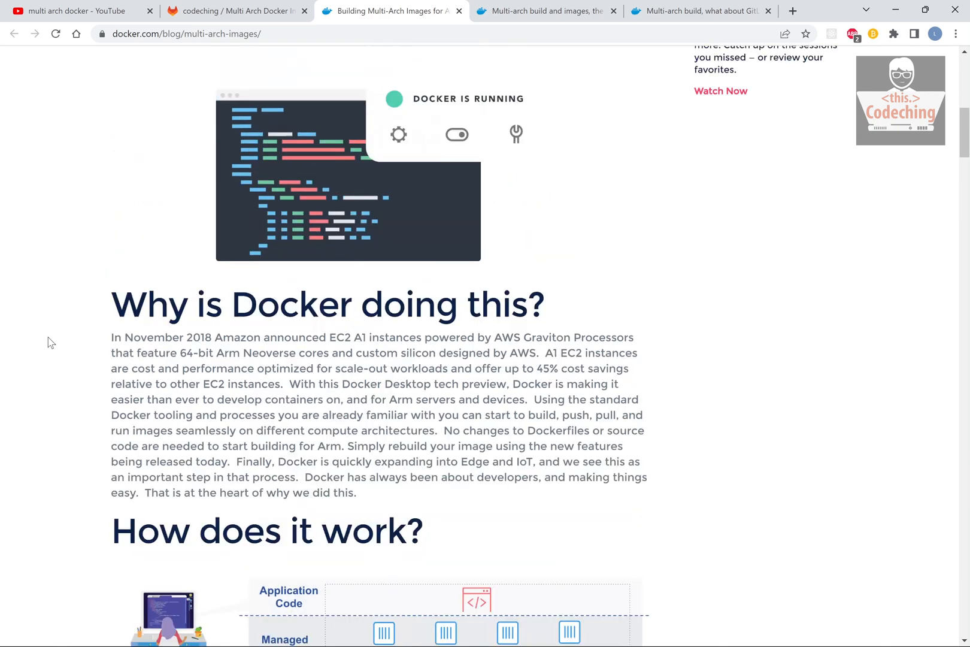
scroll("up", 3)
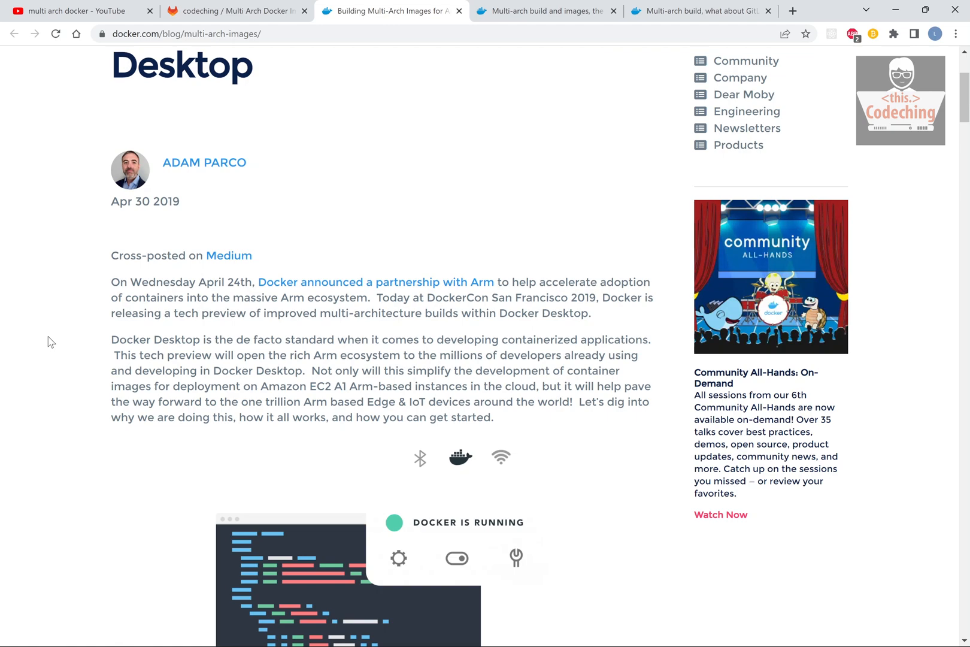
scroll("down", 3)
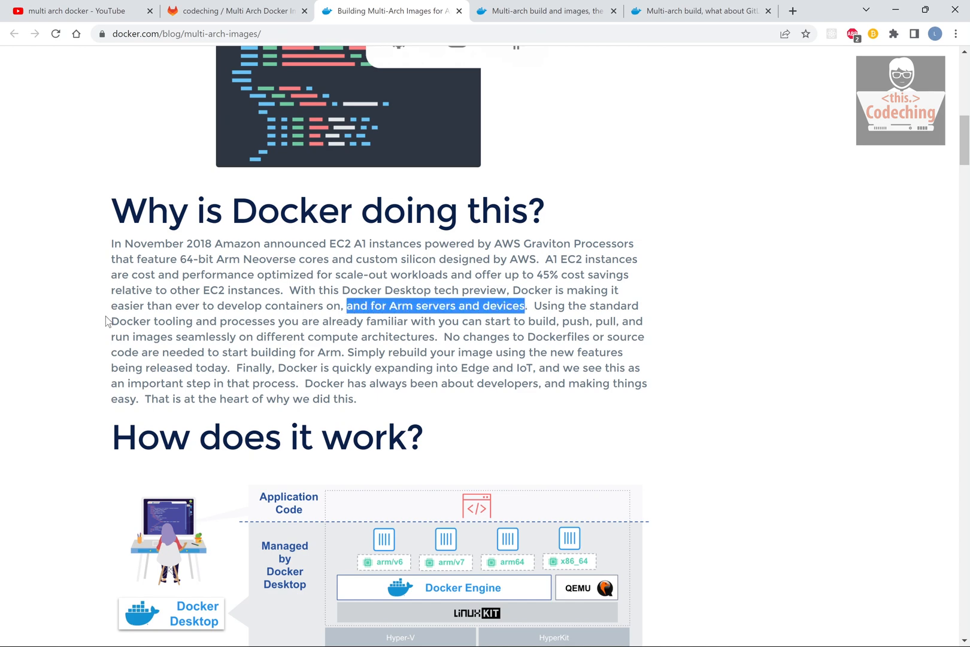
mouse_move(74, 345)
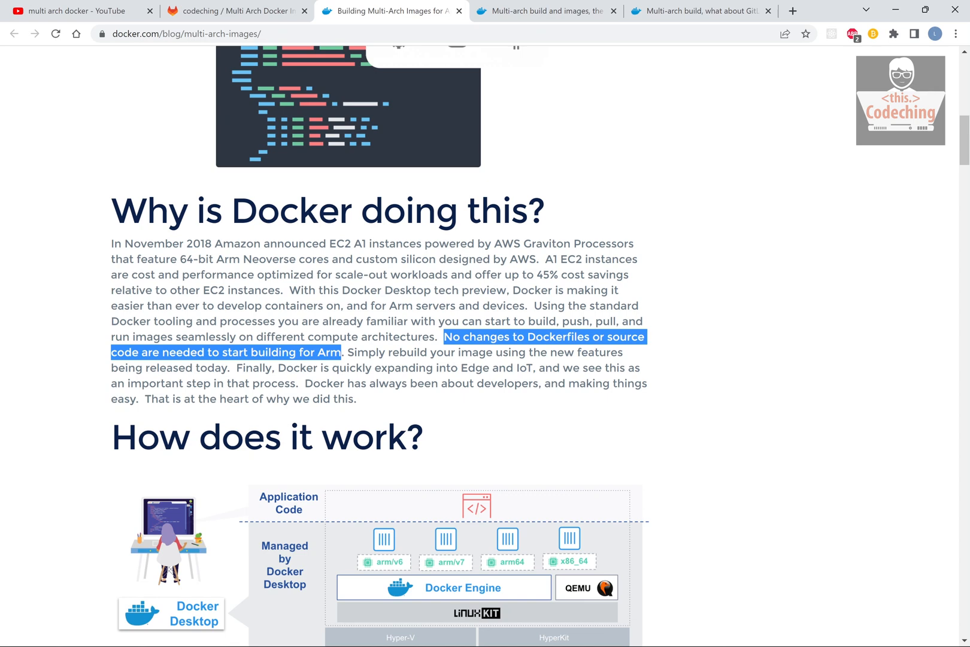
mouse_move(59, 413)
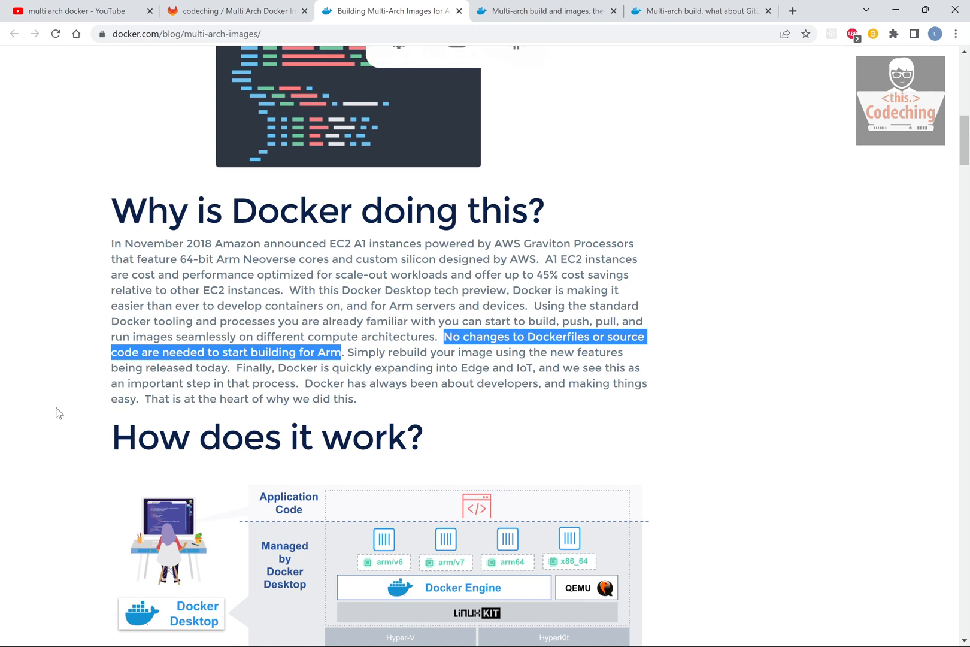
scroll("down", 3)
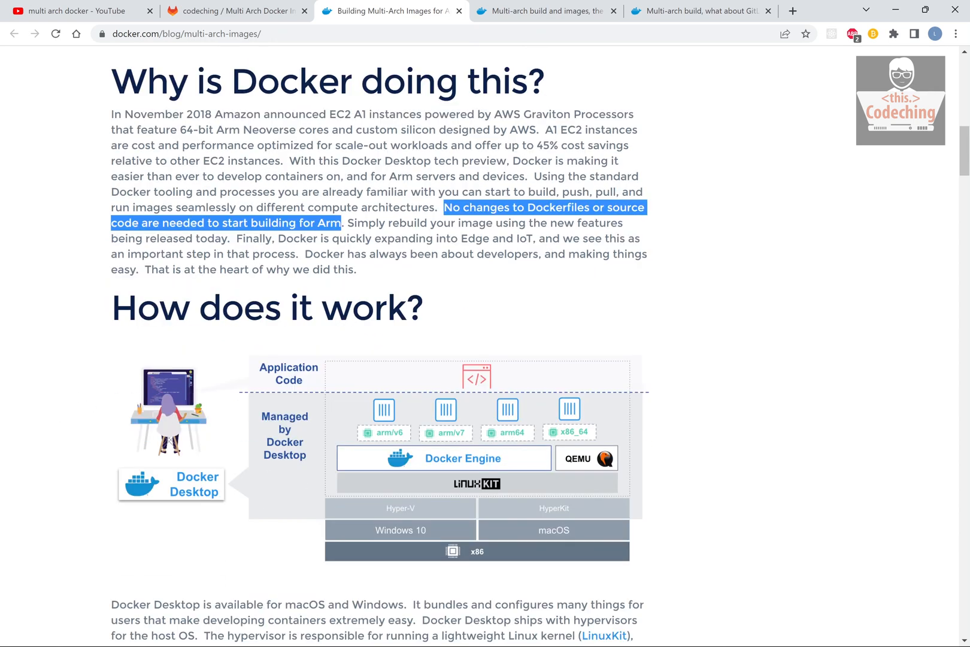
Review the hard-way build and push commands for the arm32v7 image in the simple-way article.
left_click(546, 10)
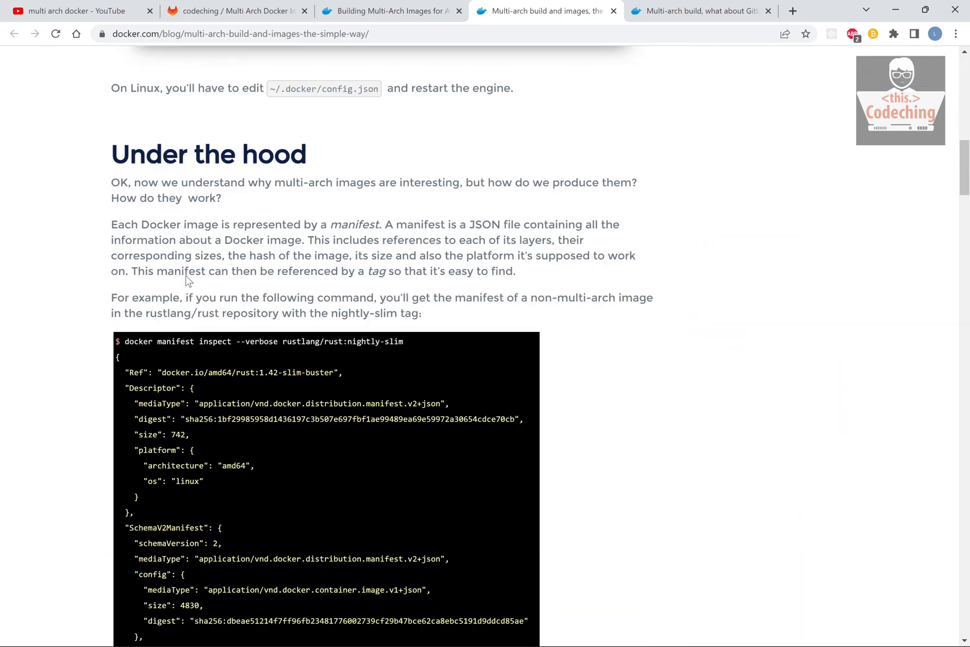
scroll("down", 3)
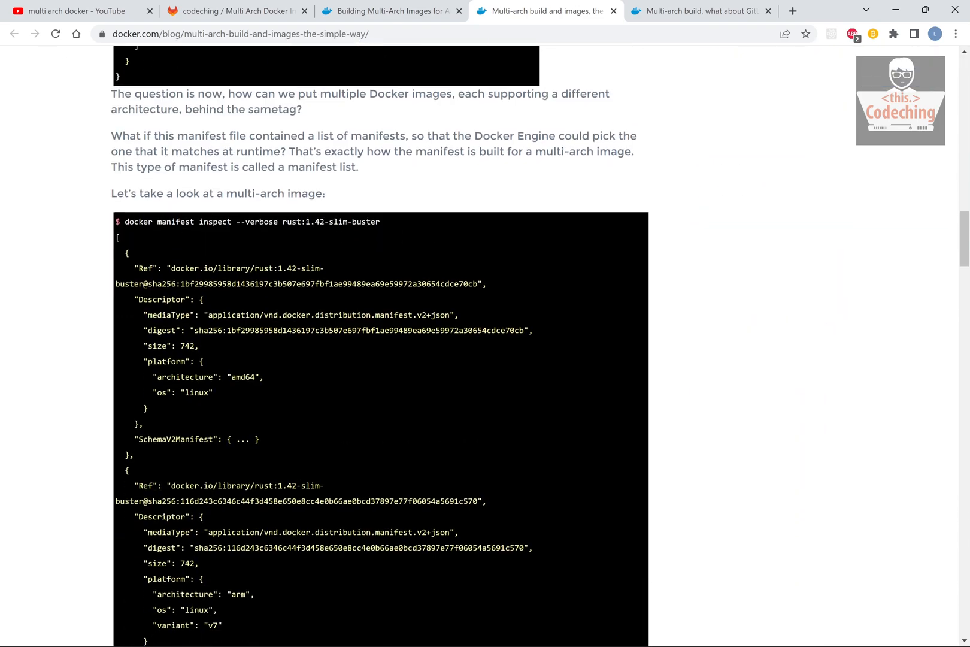
scroll("down", 3)
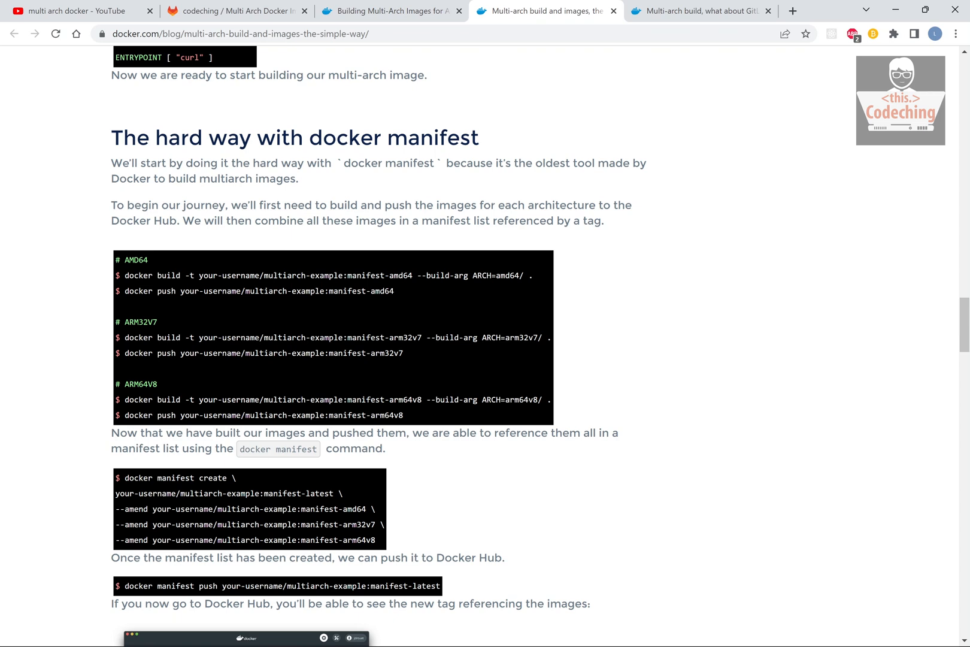
double_click(407, 337)
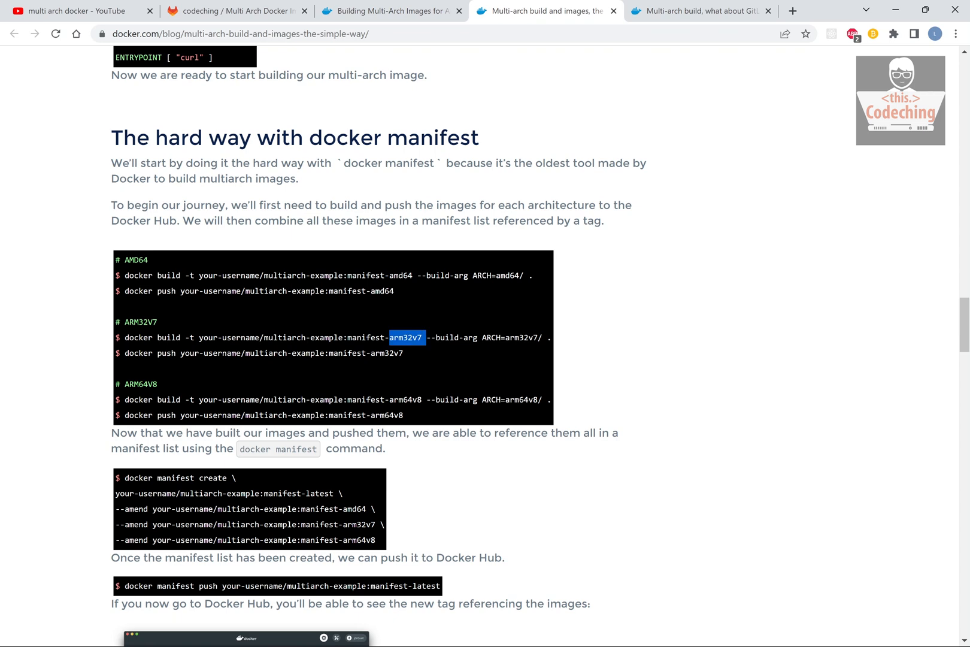
double_click(402, 399)
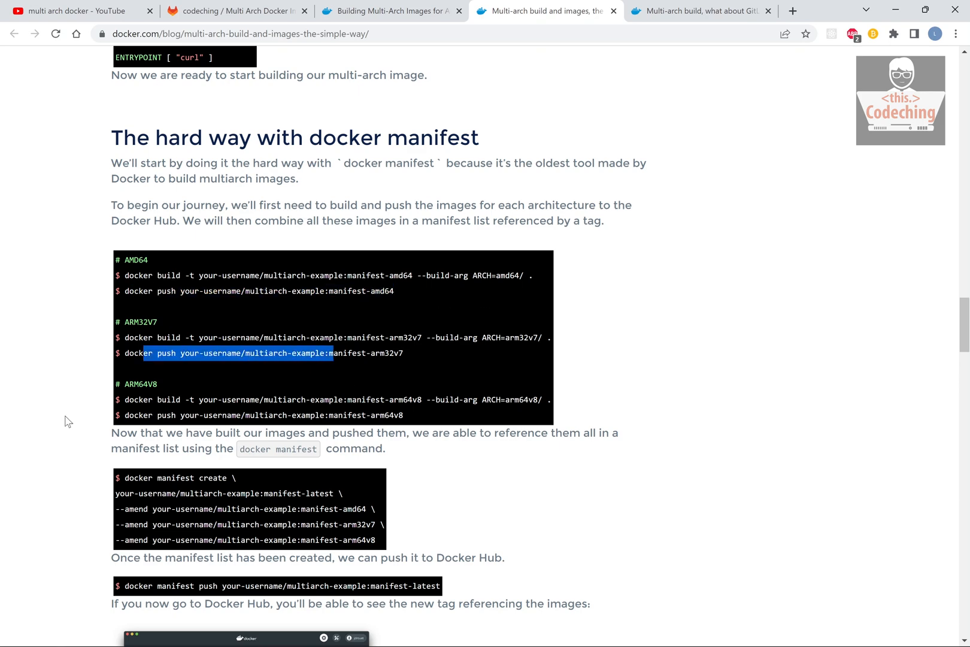
Review the docker manifest create command, the manifest-latest tag and the manifest push command.
scroll("down", 3)
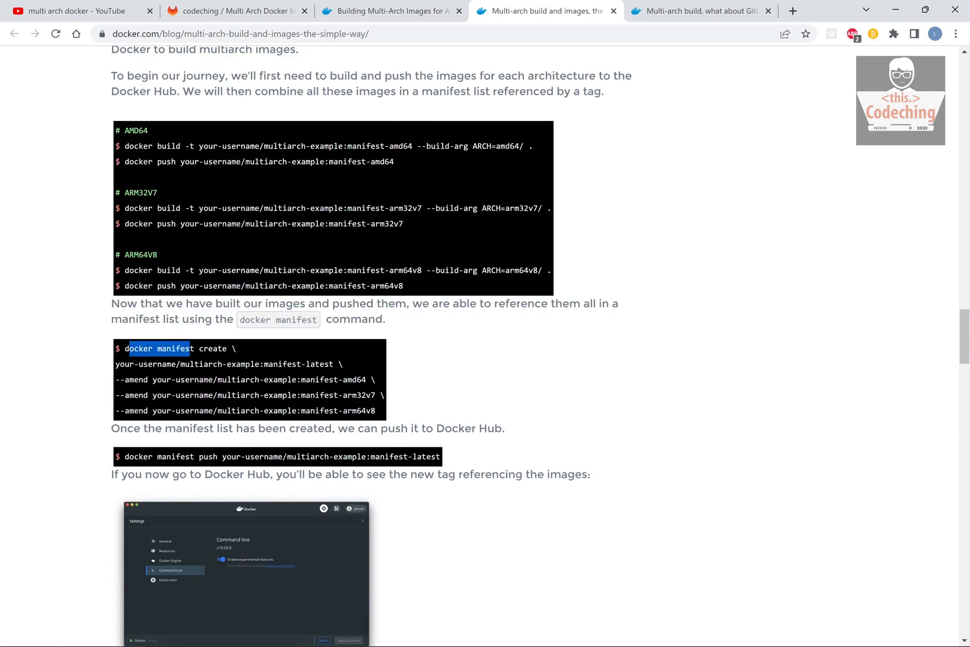
double_click(175, 347)
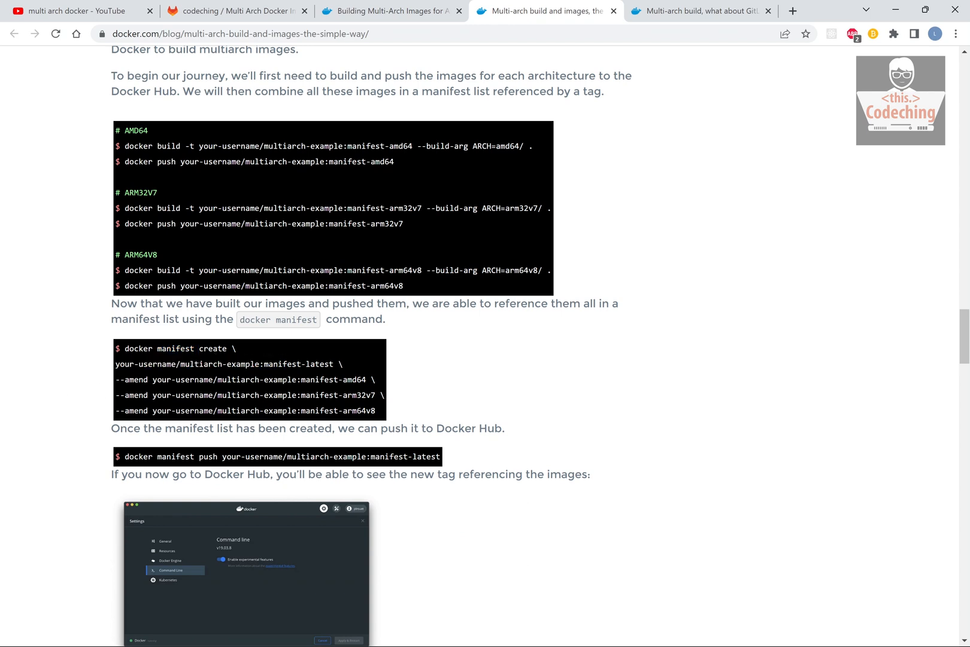
double_click(297, 364)
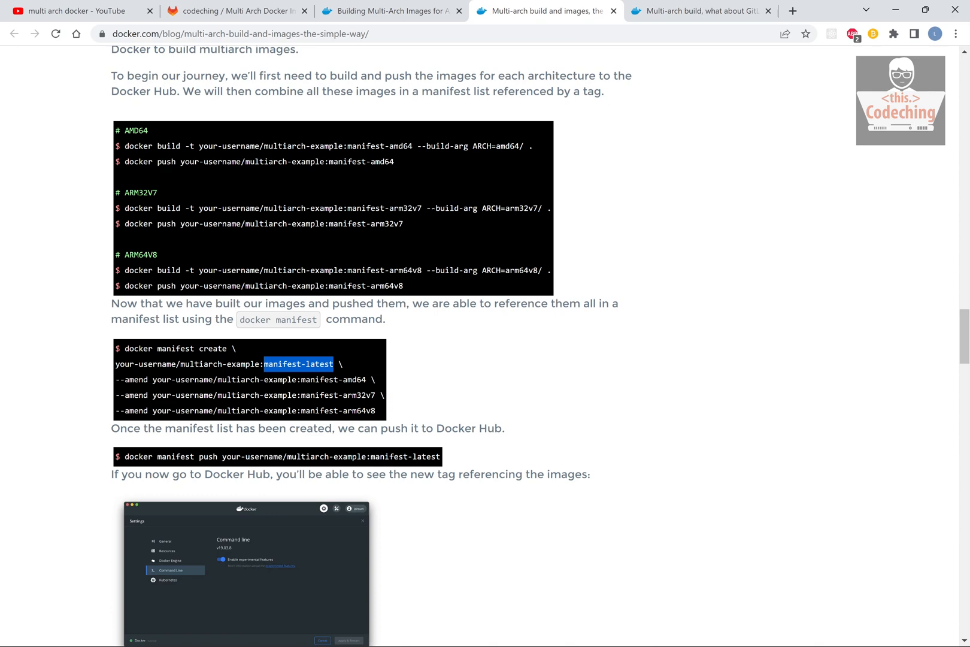
double_click(208, 456)
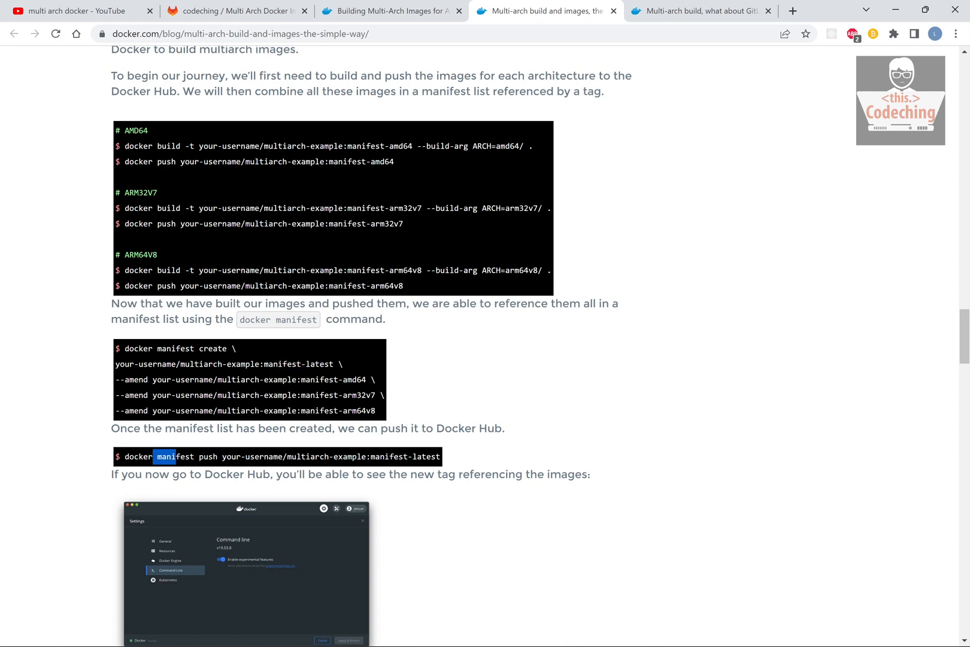
scroll("down", 3)
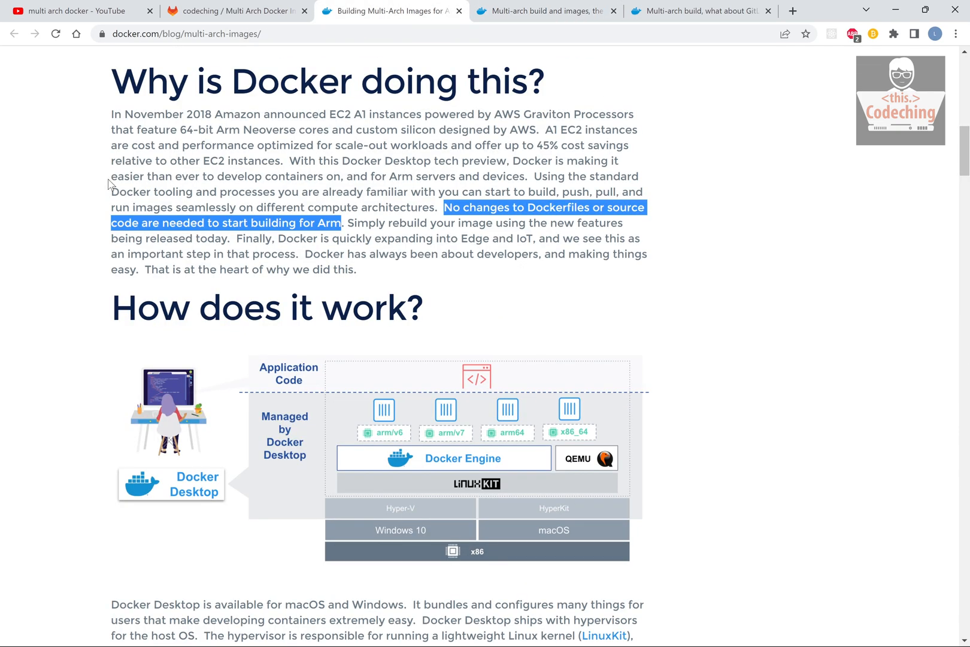
Reach the Examples section with 'docker buildx ls', then switch to the Node project in VS Code.
scroll("down", 3)
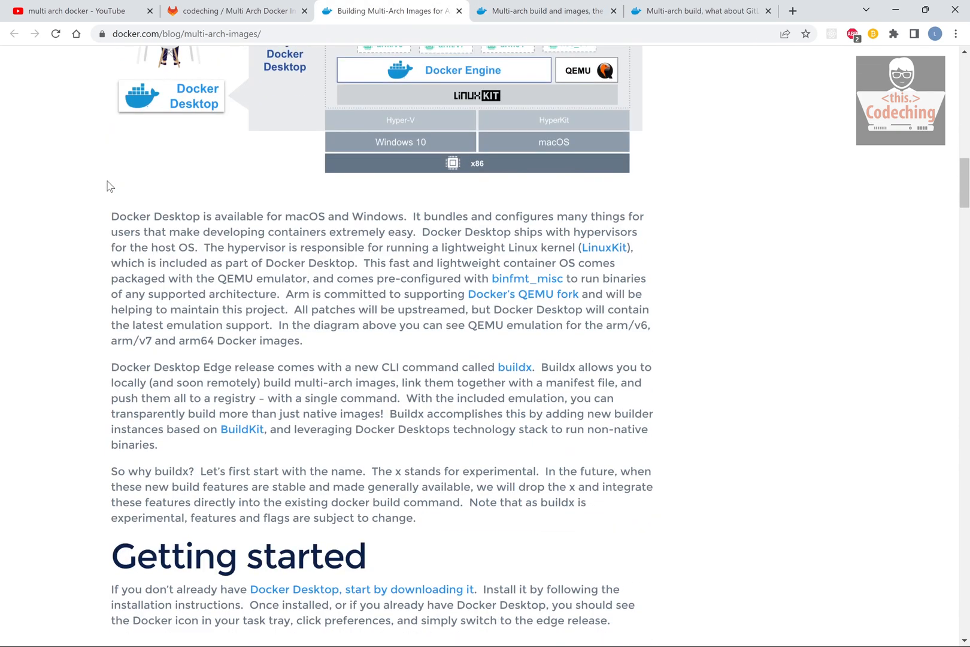
scroll("down", 3)
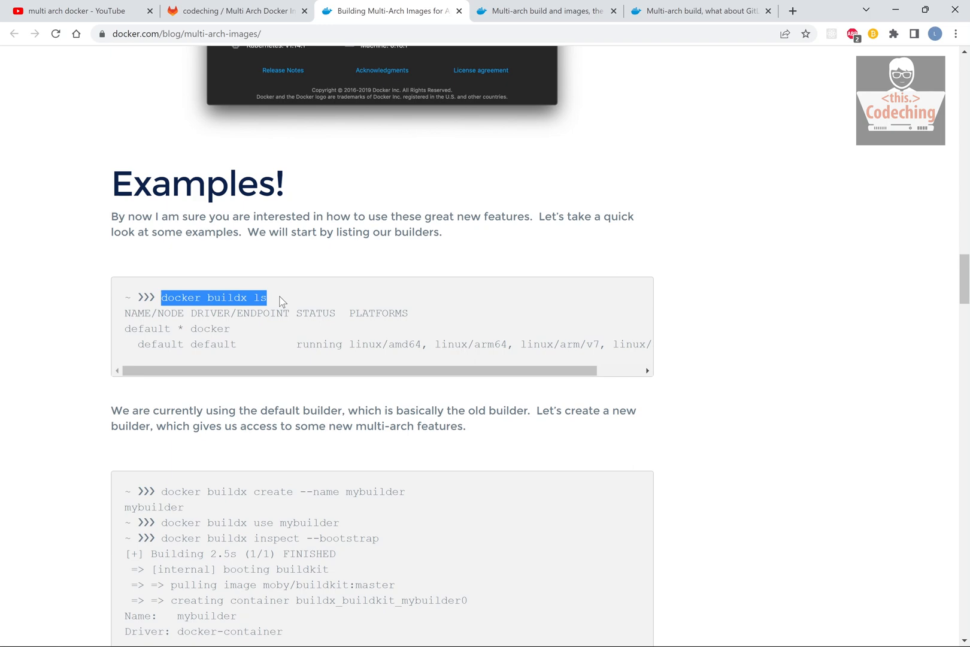
mouse_move(241, 29)
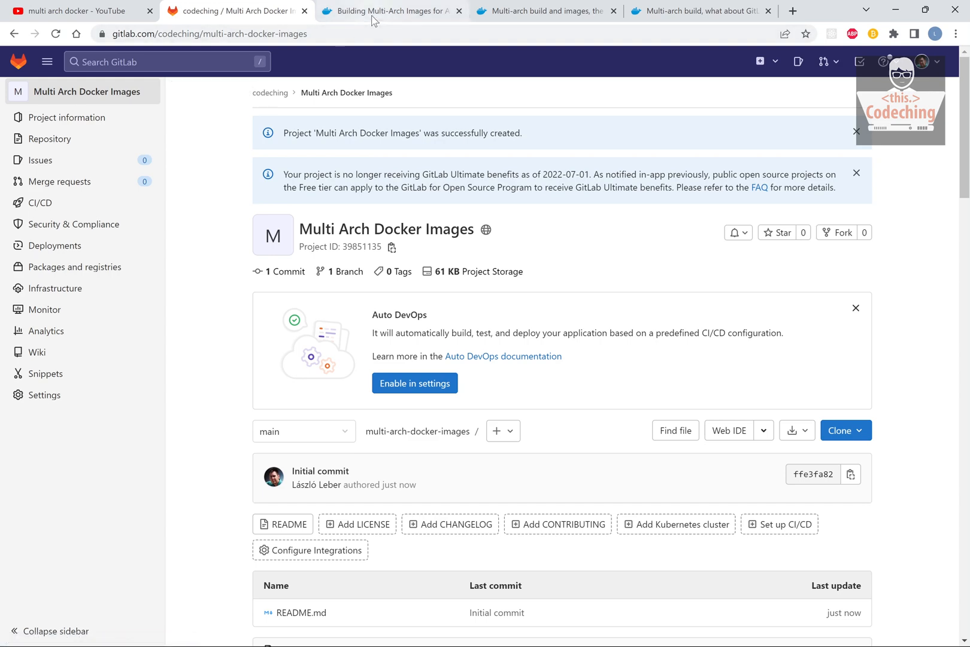
left_click(391, 11)
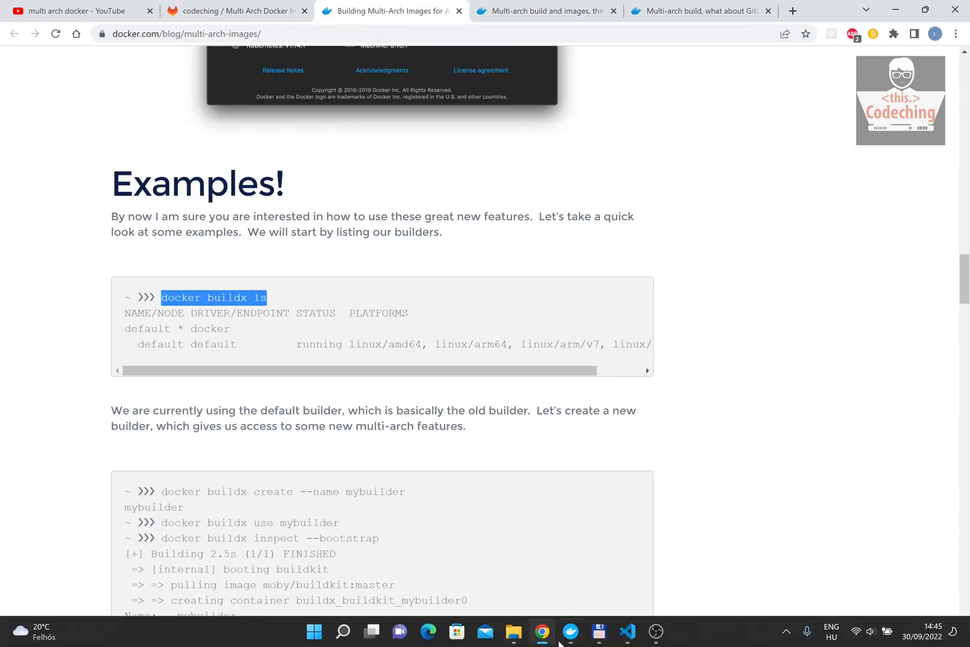
left_click(627, 631)
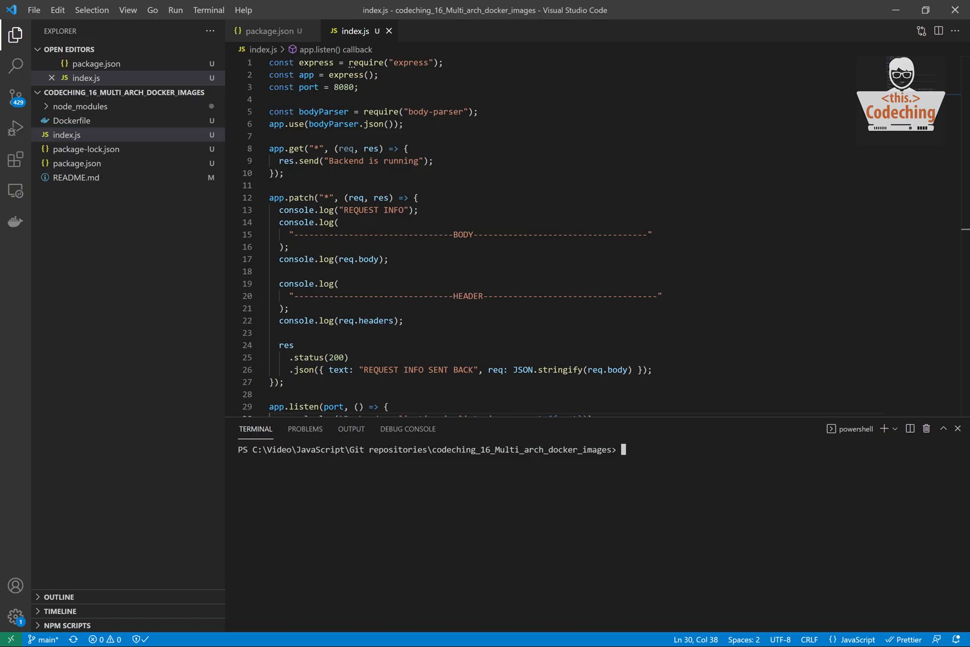
Run 'docker buildx ls' in the integrated terminal to list existing builders.
type("docker buildx ls")
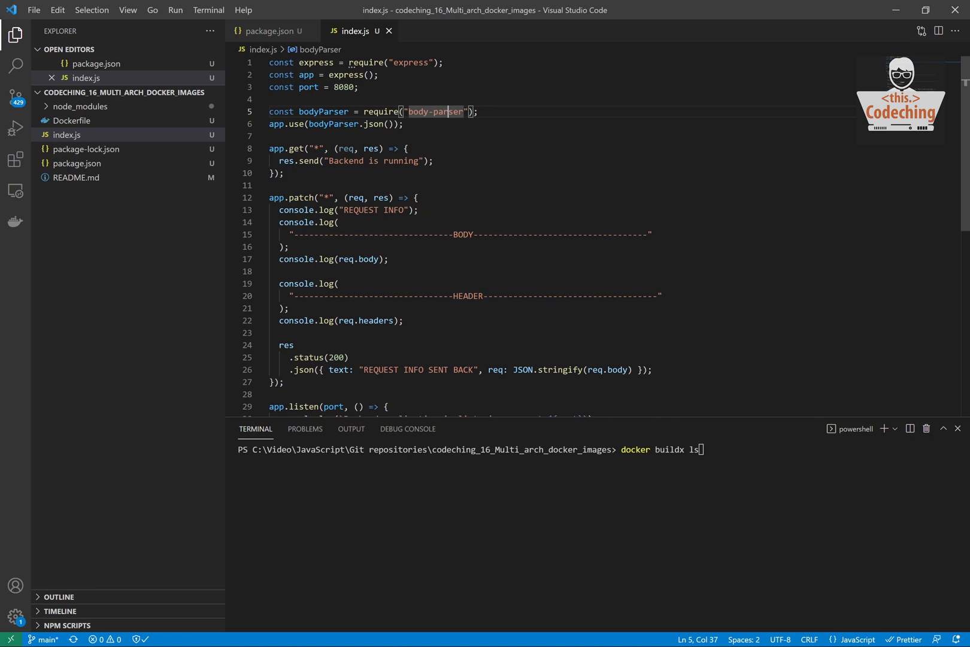
key("Return")
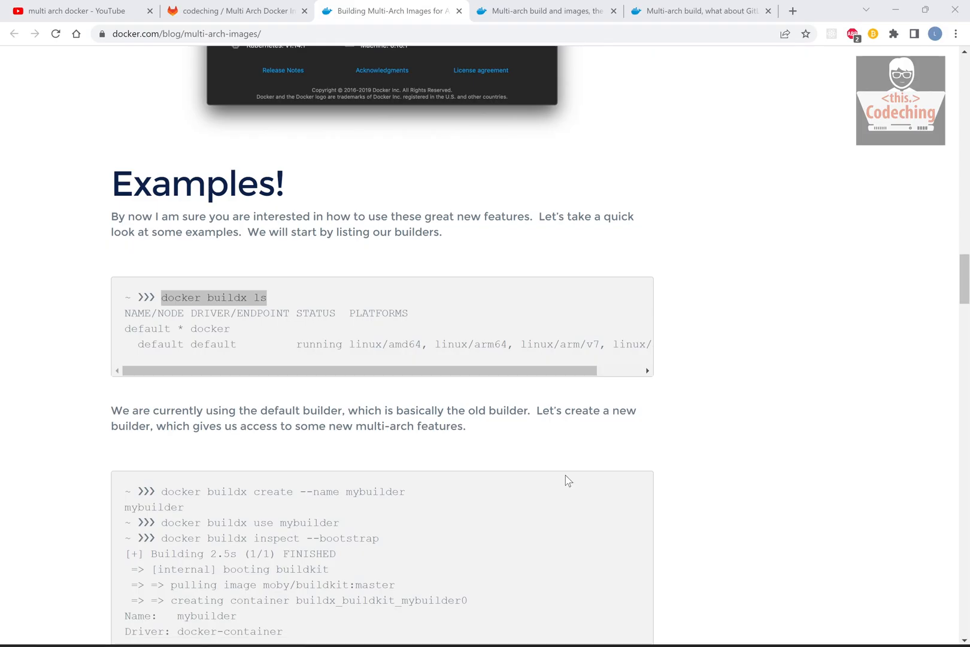
Highlight the buildx ls command in the article and bring the builder creation example into view.
double_click(213, 298)
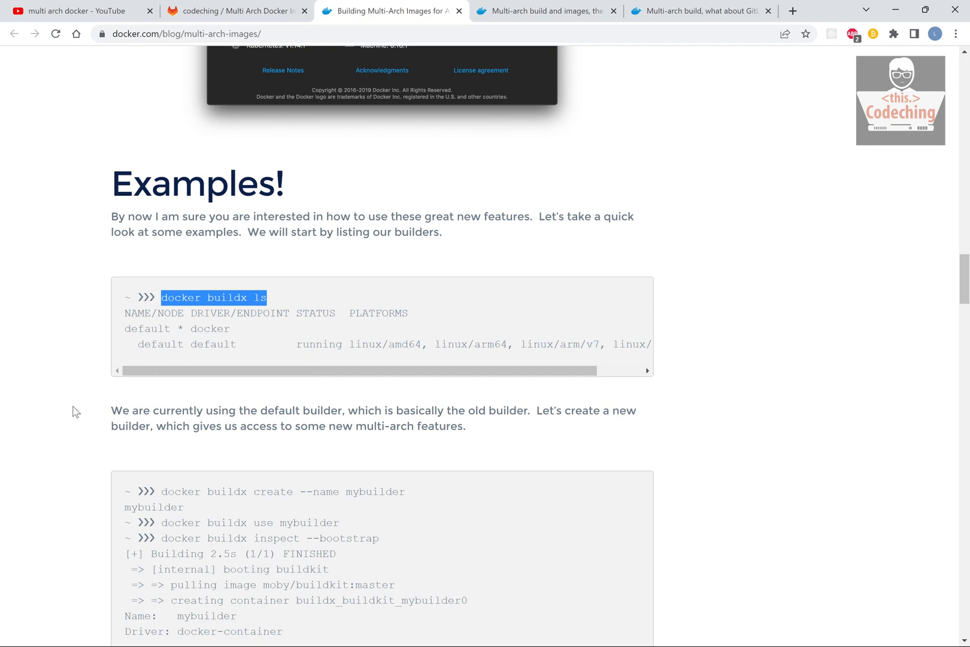
scroll("down", 3)
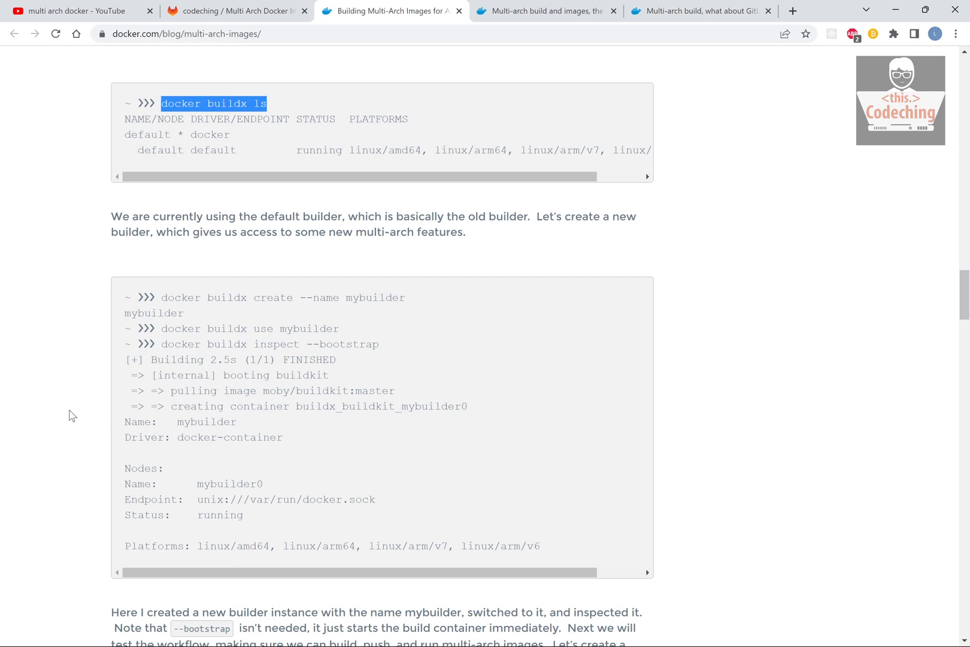
scroll("down", 3)
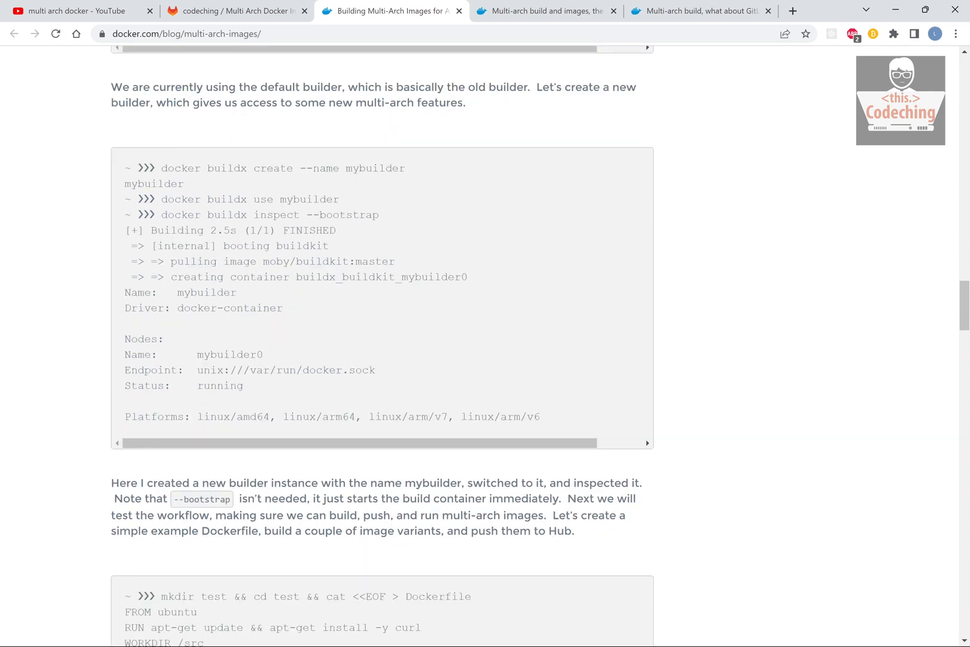
mouse_move(205, 212)
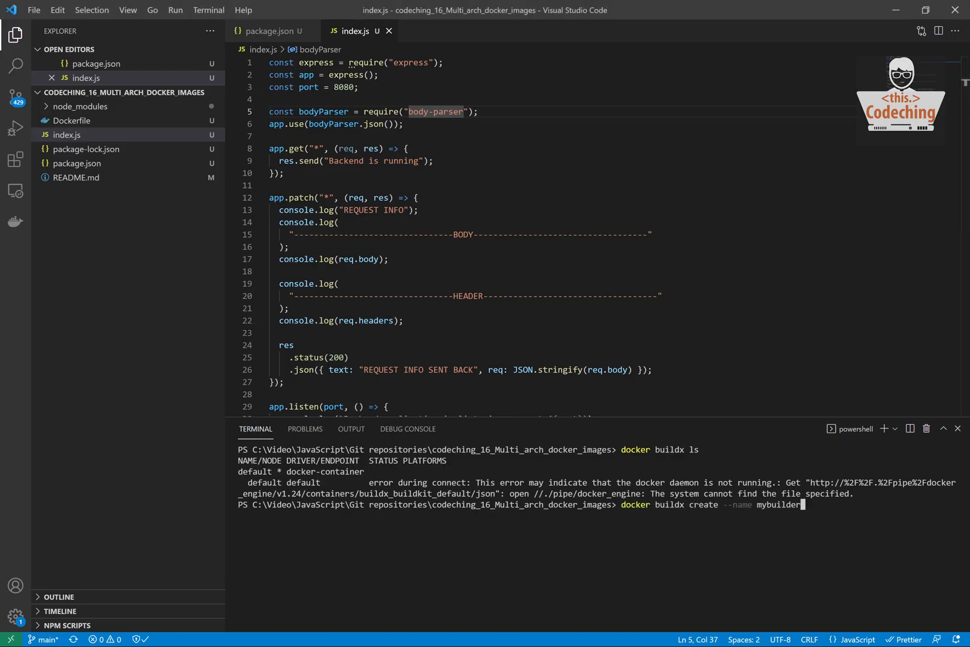
Run 'docker buildx create --name mybuilder' and list builders to confirm mybuilder exists.
key("Return")
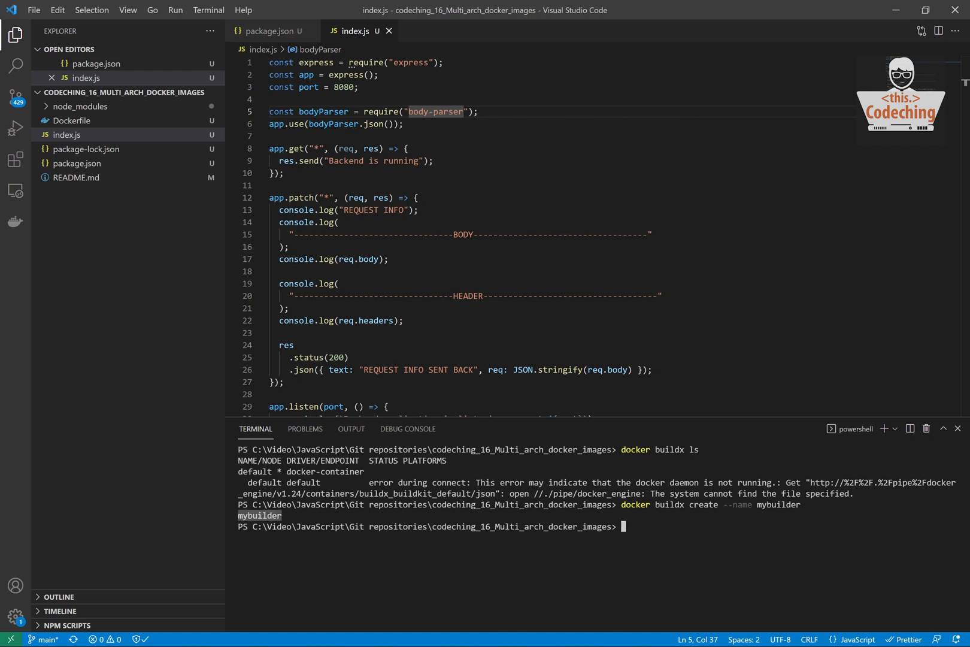
type("docker buildx ls")
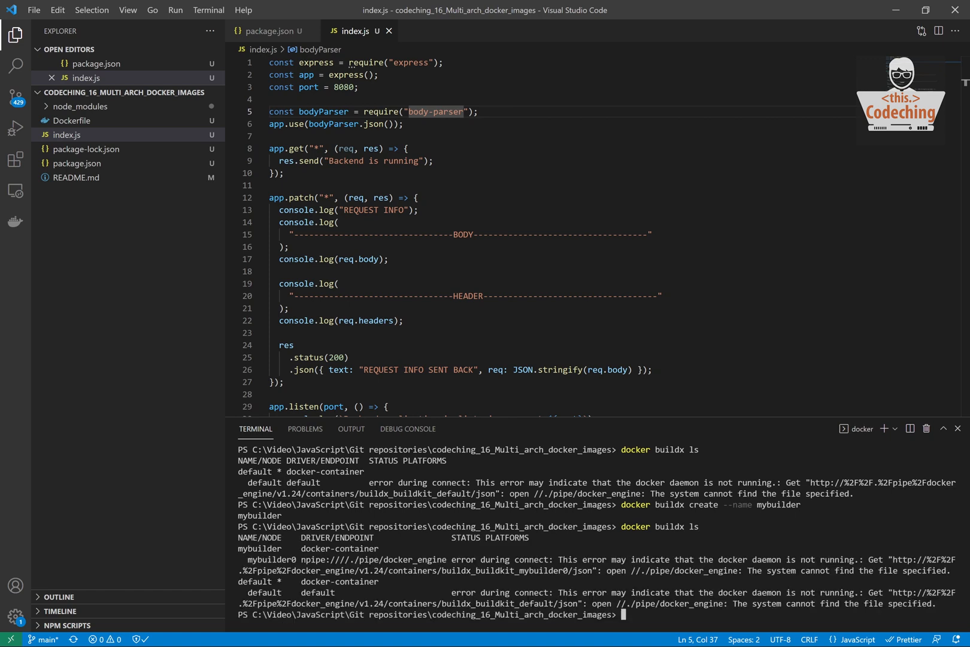
left_click(863, 428)
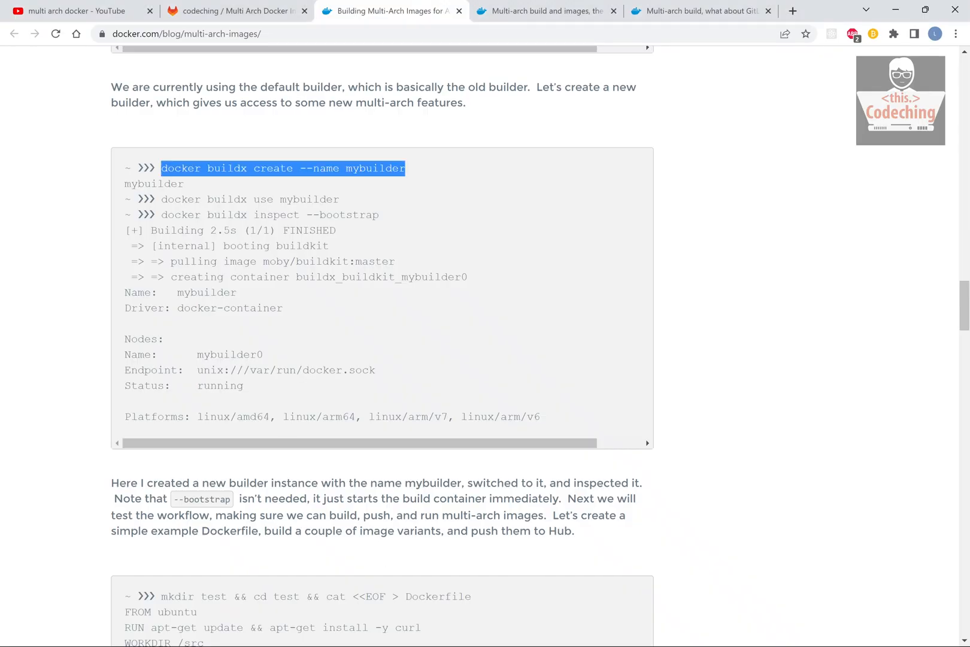
Take 'docker buildx use mybuilder' from the article and run it to switch to the new builder.
double_click(250, 199)
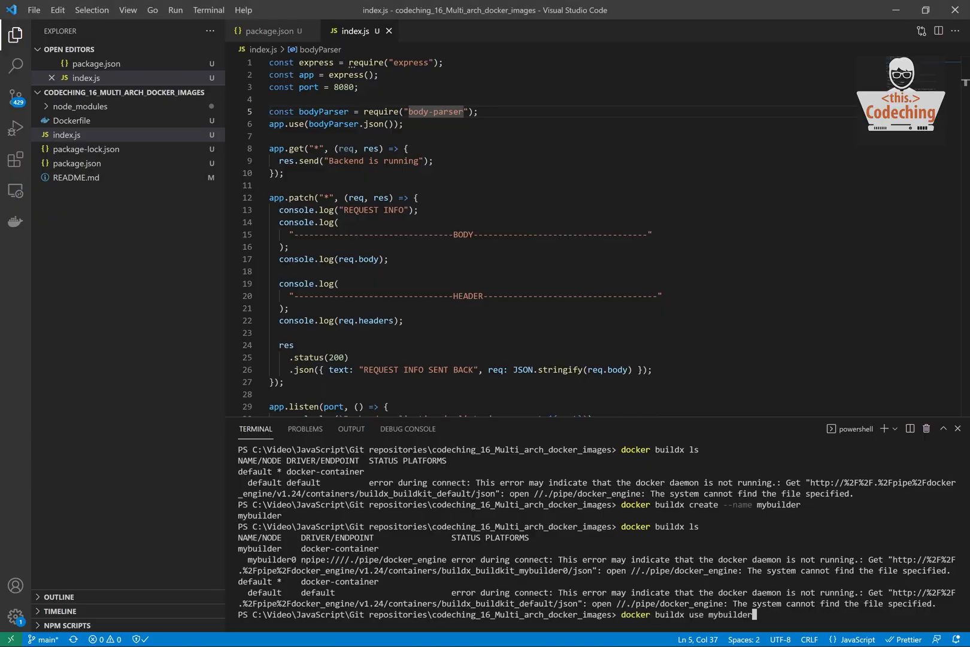
key("Return")
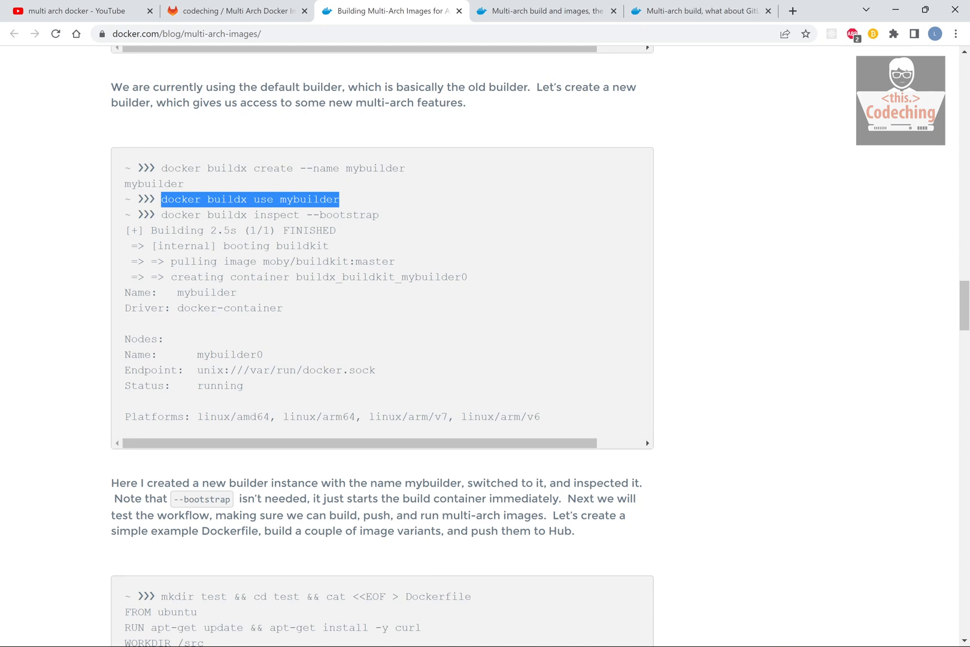
left_click(89, 398)
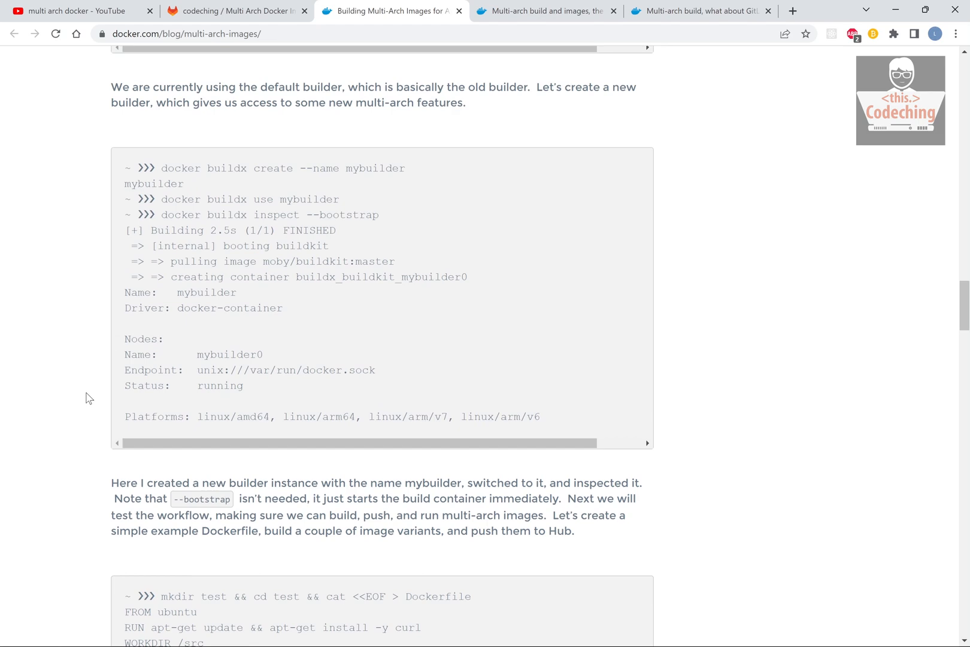
Bring the 'docker buildx build --platform' example into view for the amd64, arm64 and arm/v7 build.
scroll("down", 3)
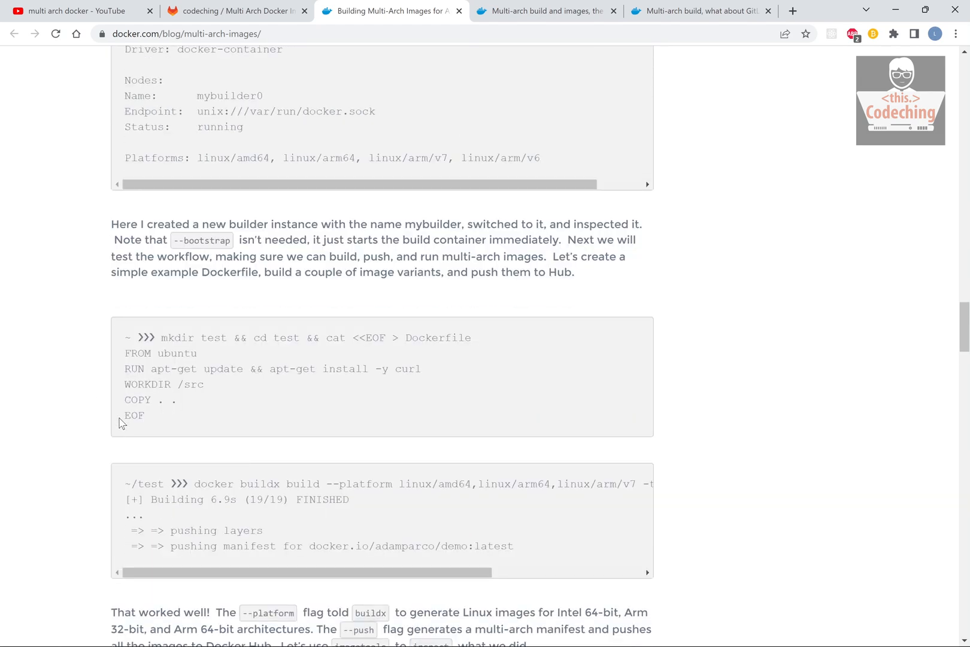
scroll("down", 3)
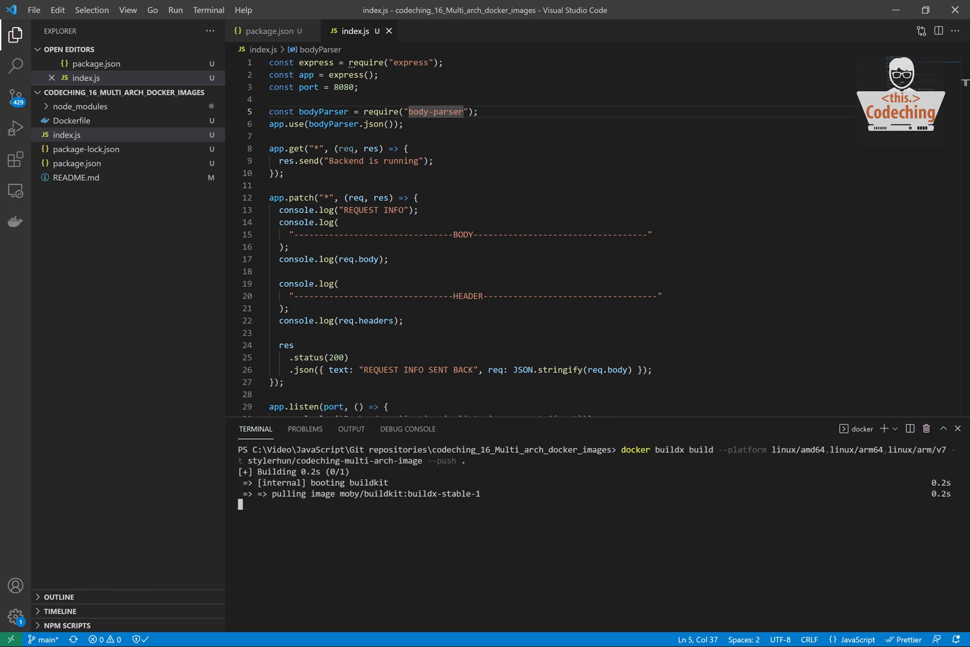
Look over the Dockerfile's start command and index.js with body-parser while base layers download.
left_click(72, 134)
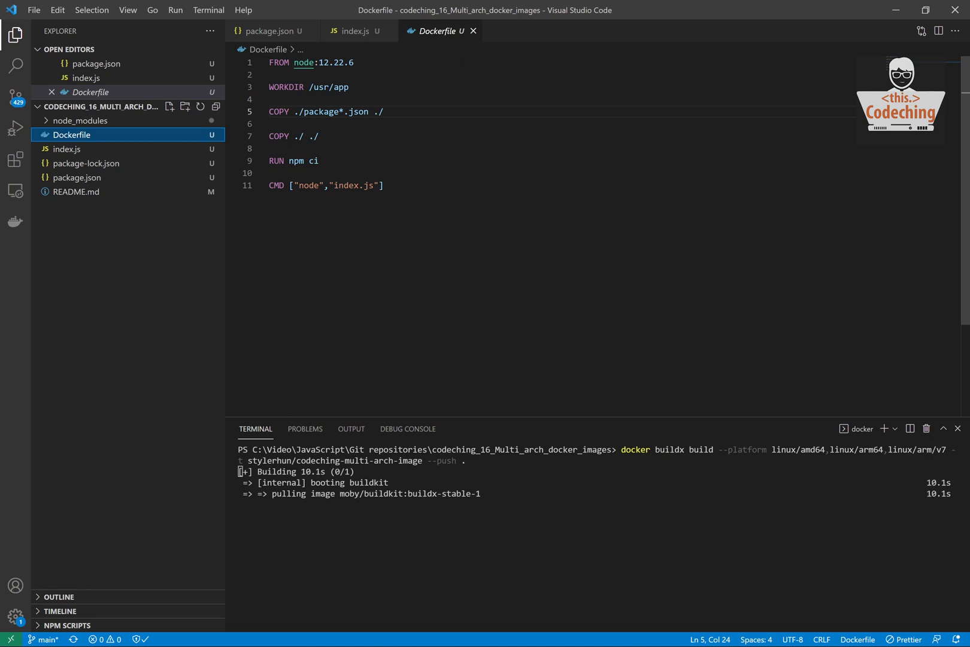
double_click(358, 185)
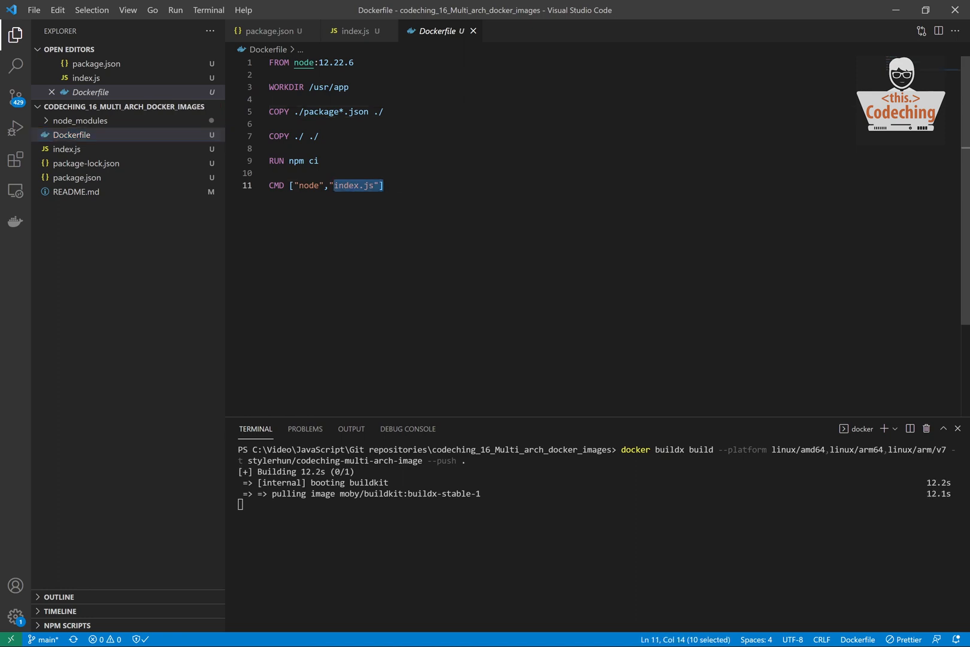
left_click(355, 31)
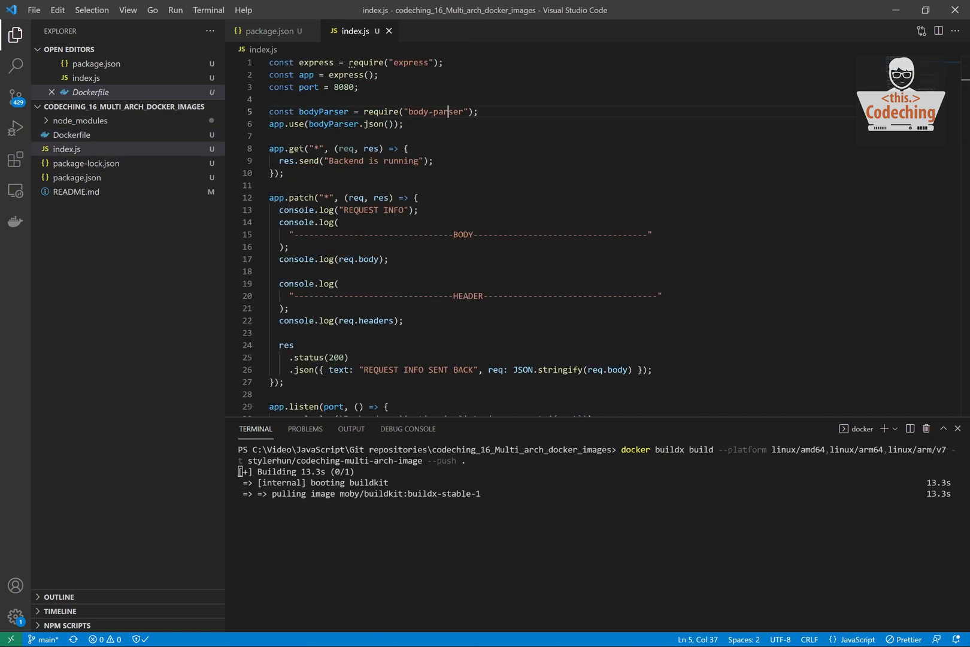
double_click(435, 112)
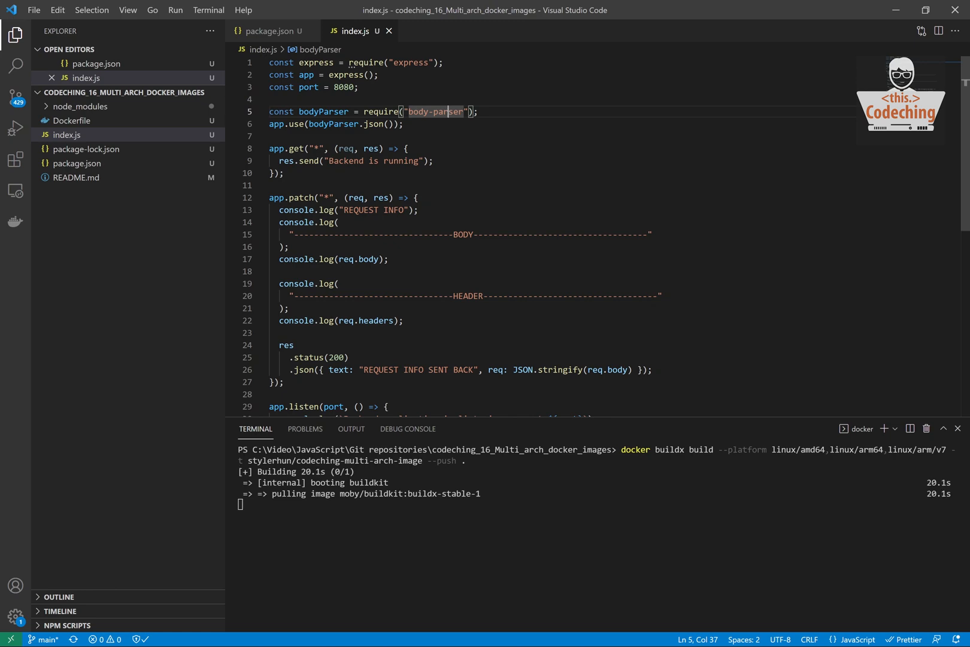
scroll("down", 3)
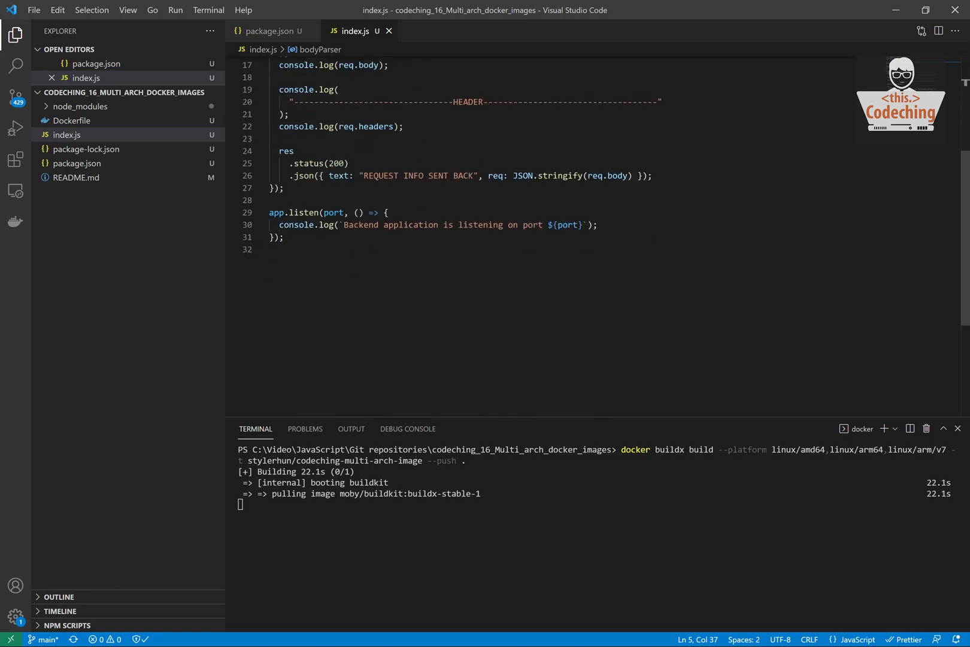
scroll("up", 3)
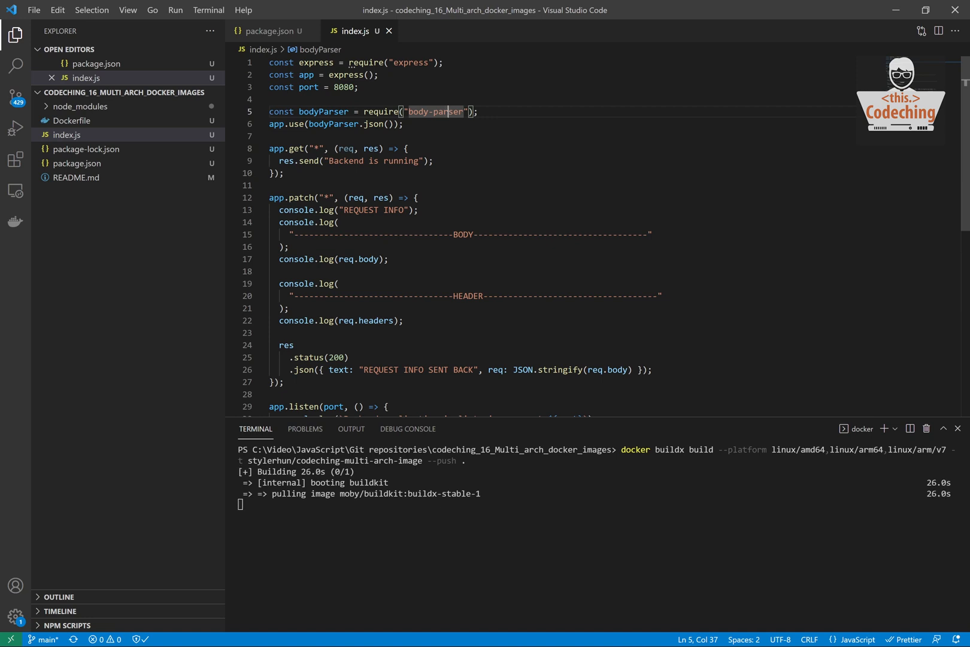
scroll("down", 3)
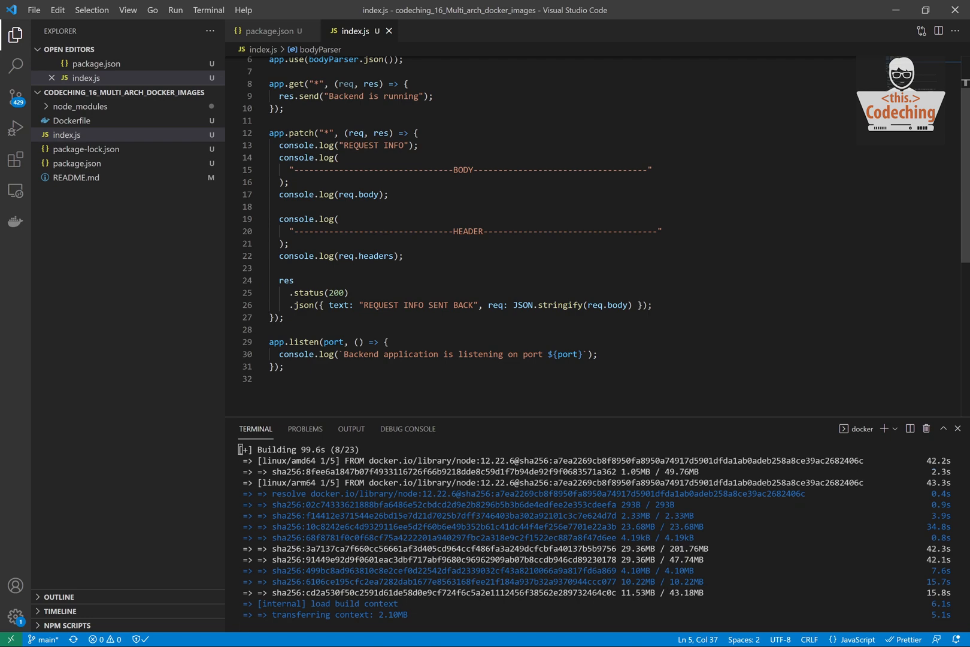
Check the terminal output as the multi-arch push finishes before viewing the repository on Docker Hub.
scroll("up", 3)
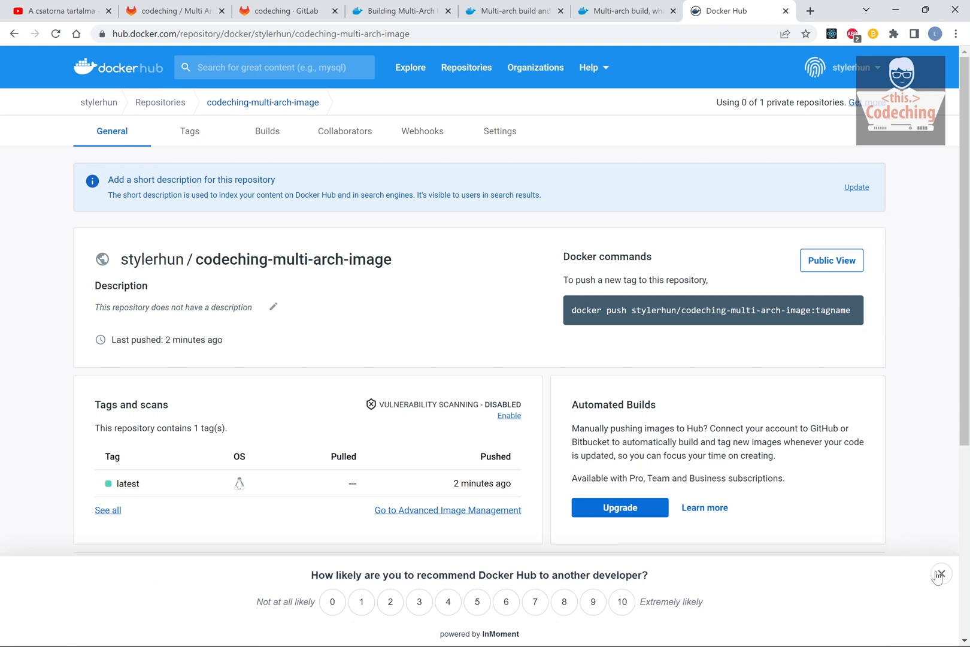
Dismiss the survey and browse the repository's Builds, Tags and General pages.
left_click(941, 574)
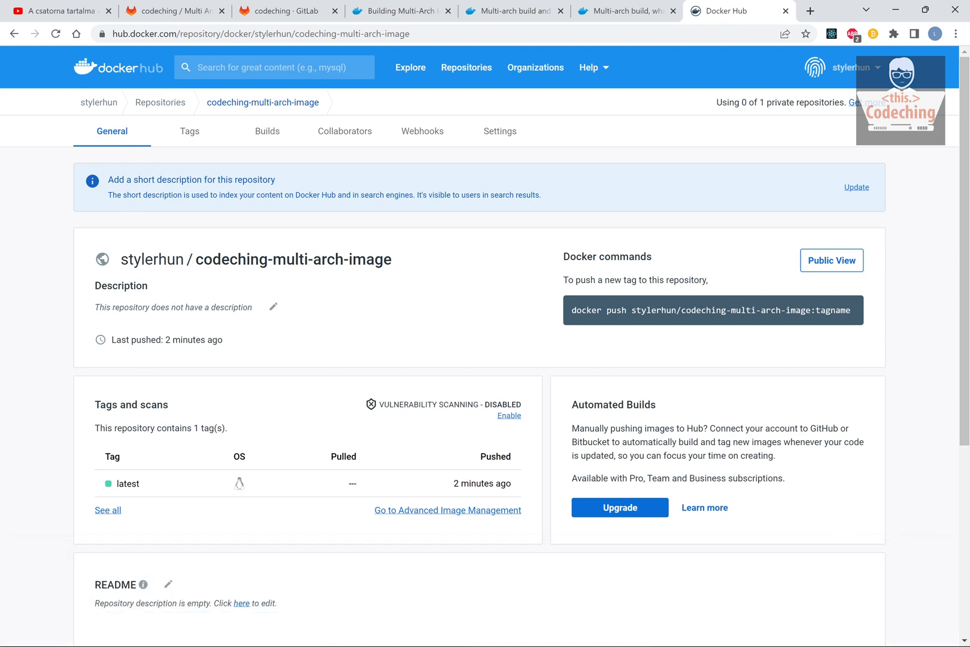
left_click(267, 131)
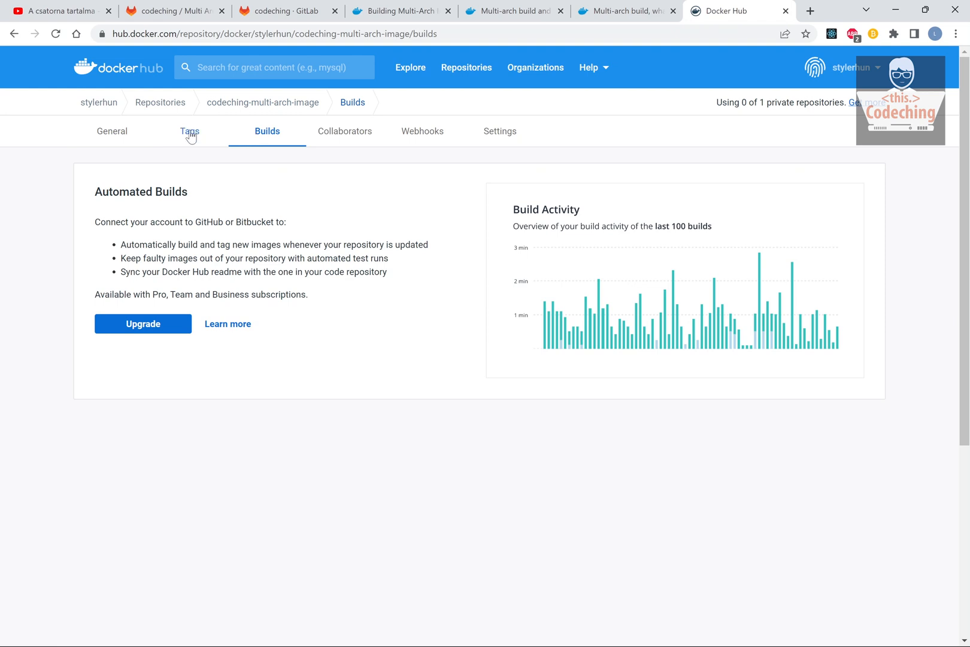
left_click(189, 131)
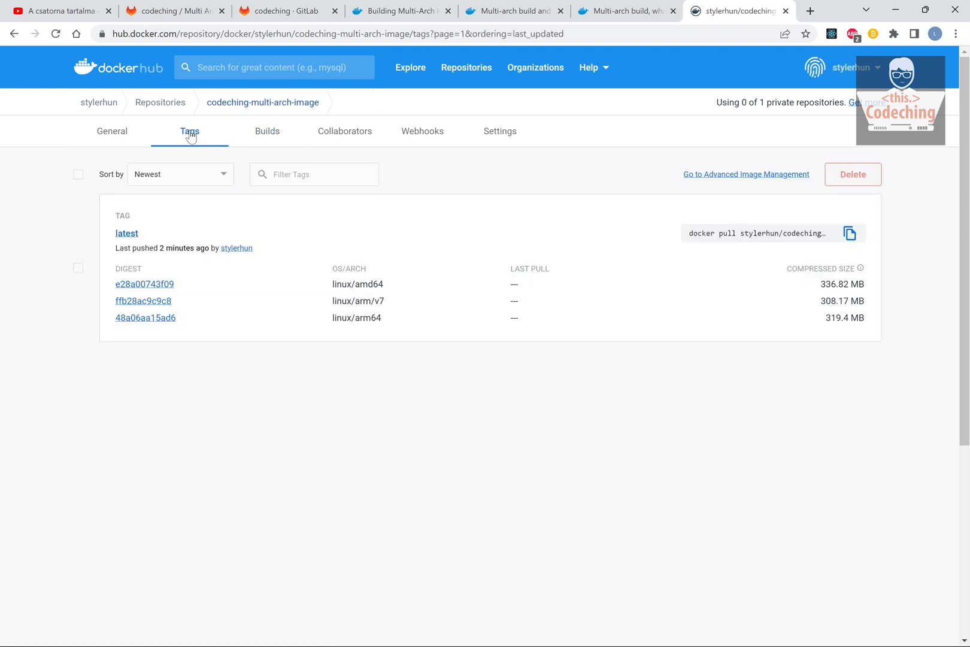
mouse_move(330, 287)
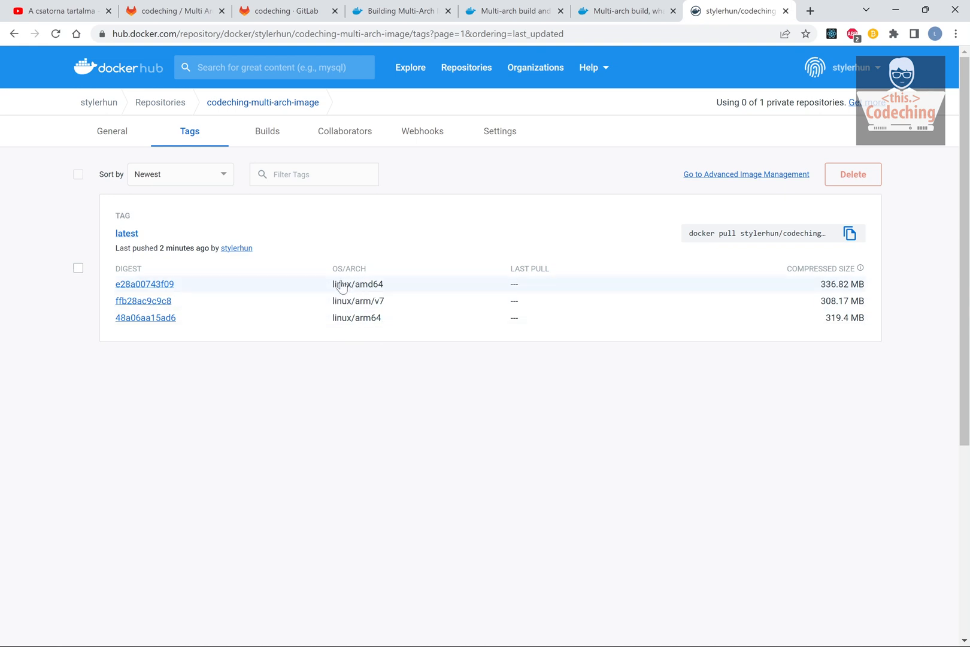
mouse_move(313, 291)
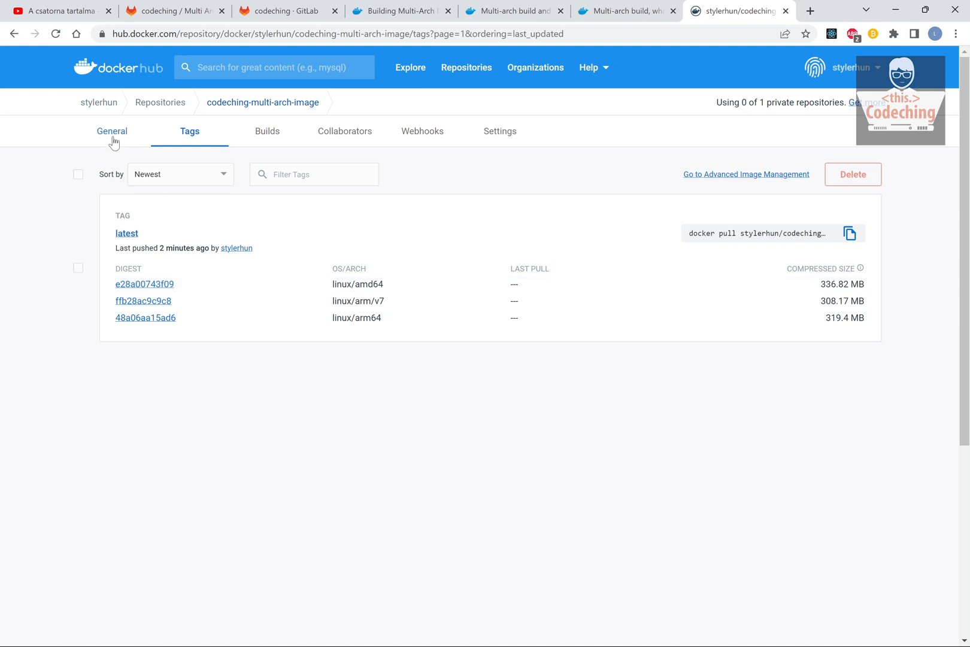
left_click(112, 132)
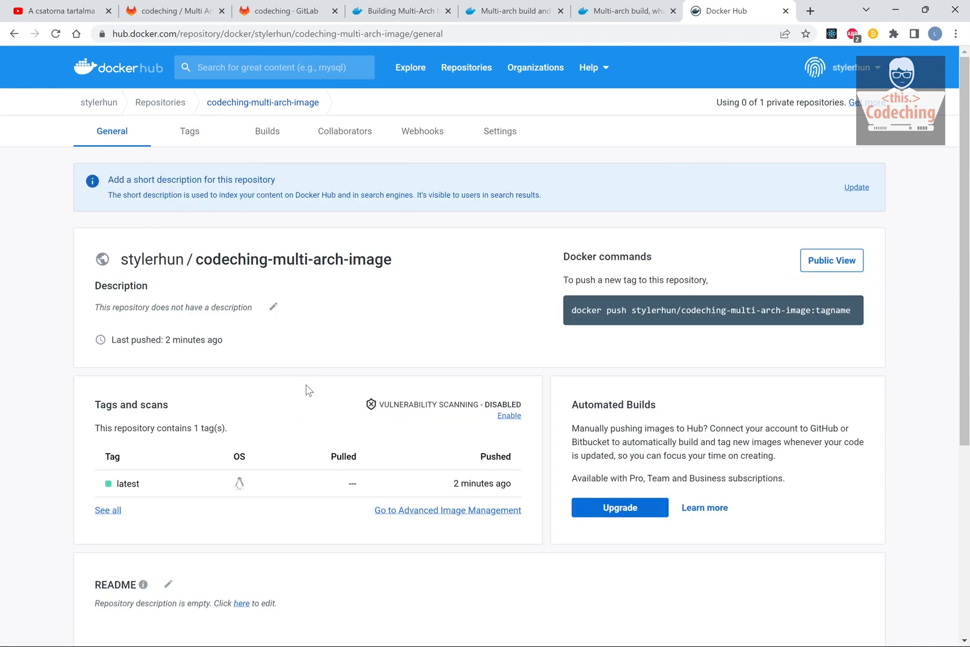
Inspect the latest tag's linux/amd64 image layers, then return to the GitLab CI blog article.
left_click(128, 484)
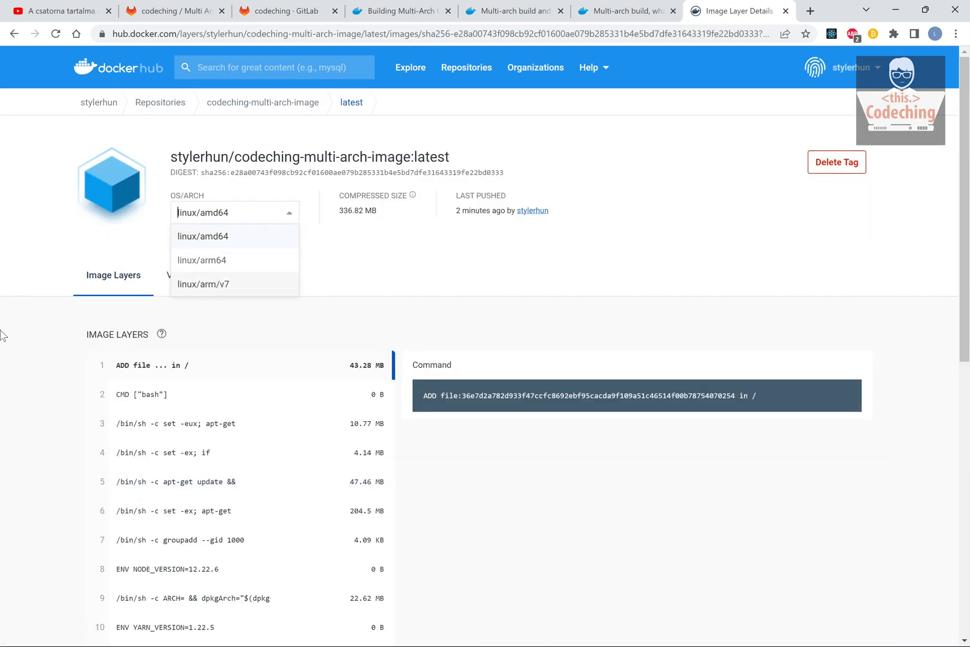
left_click(202, 236)
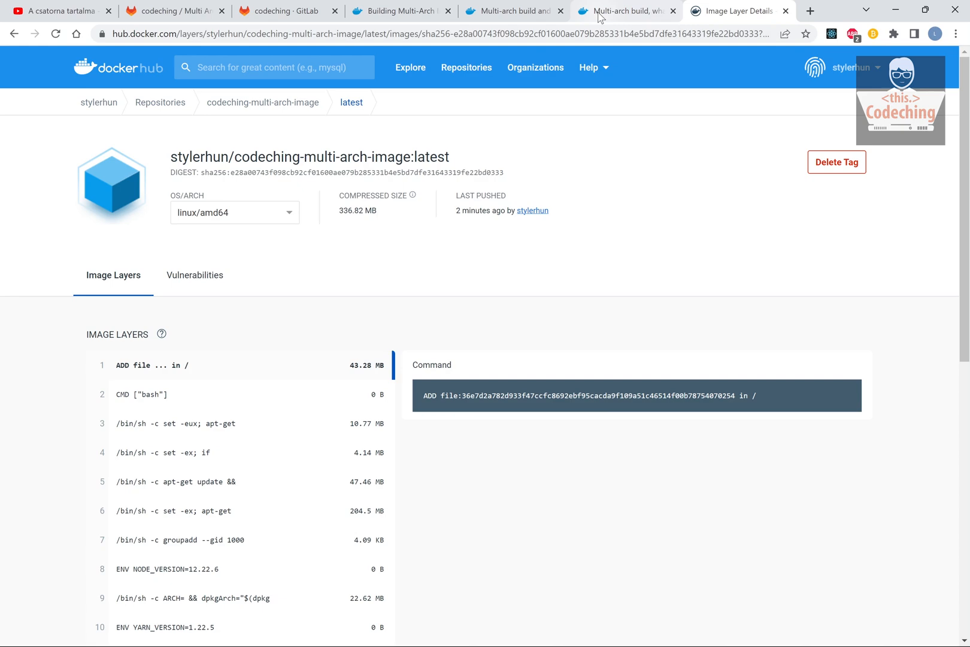
left_click(625, 11)
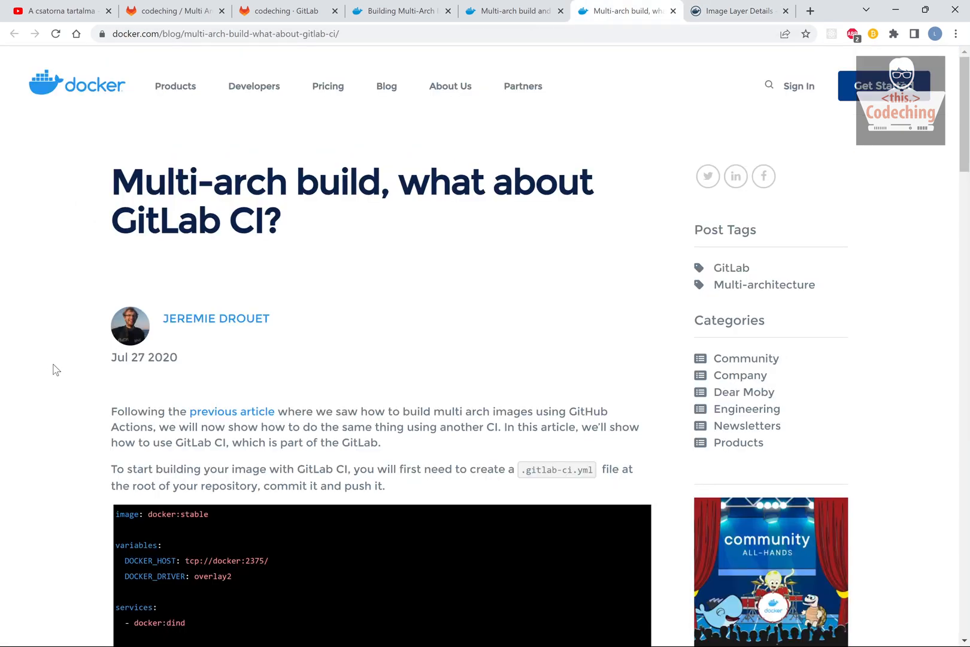
Search Google for 'kani' (kaniko) and open the kaniko GitHub repository.
scroll("down", 3)
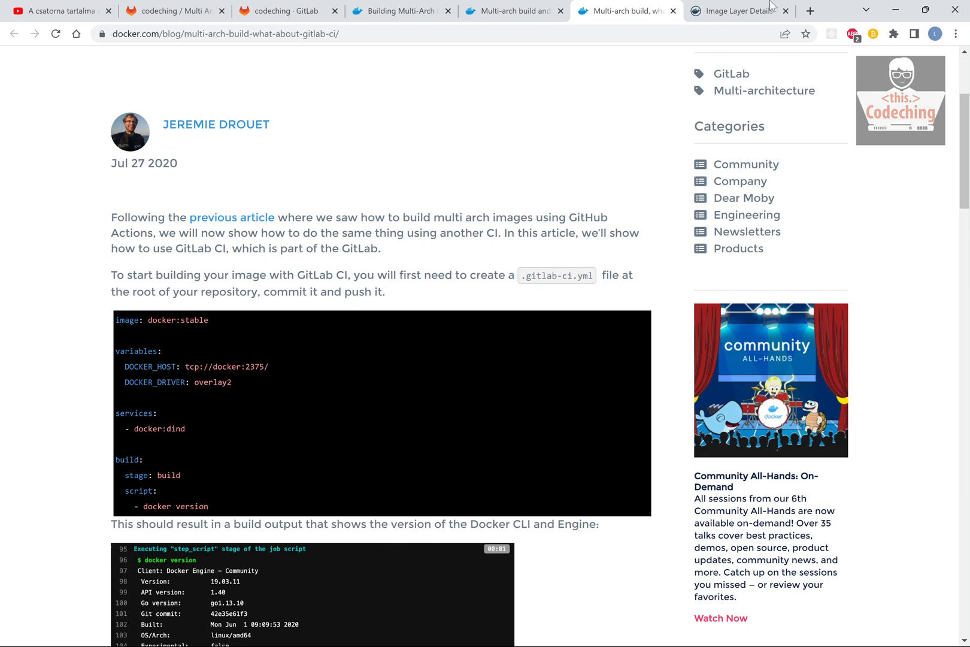
mouse_move(735, 65)
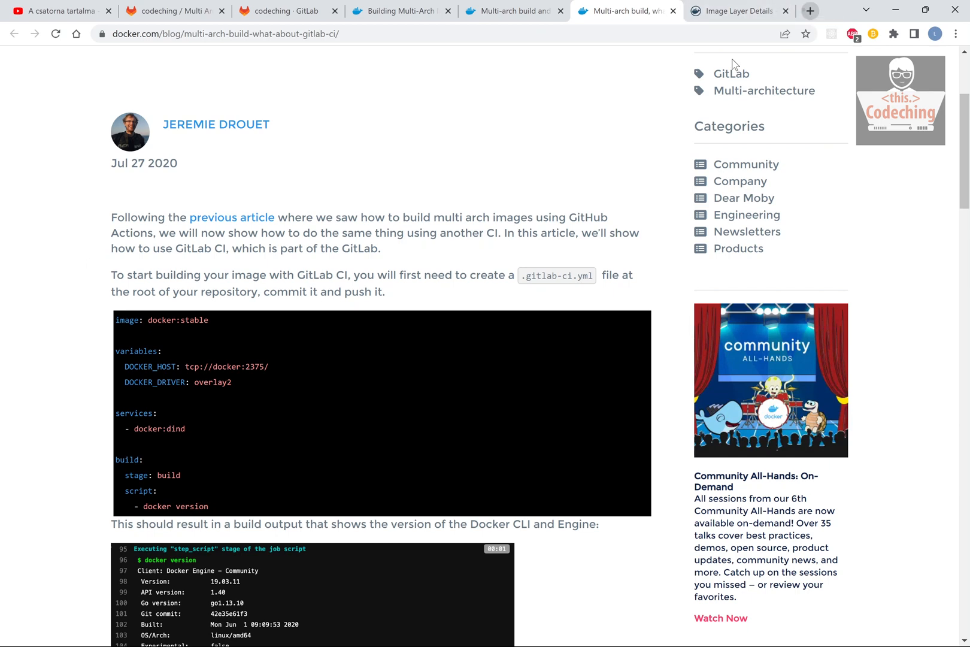
type("kani")
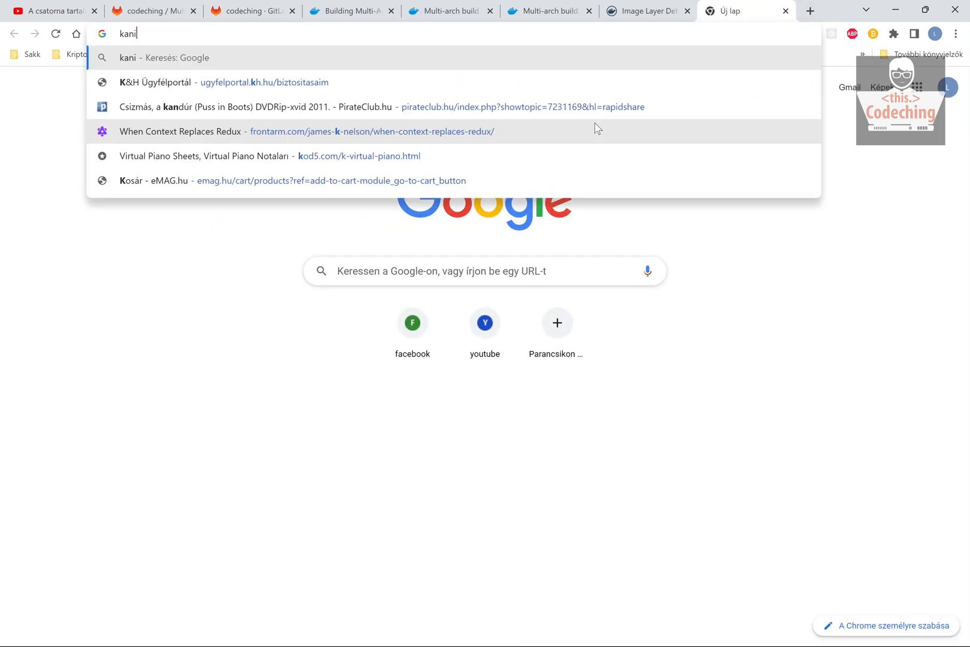
key("Return")
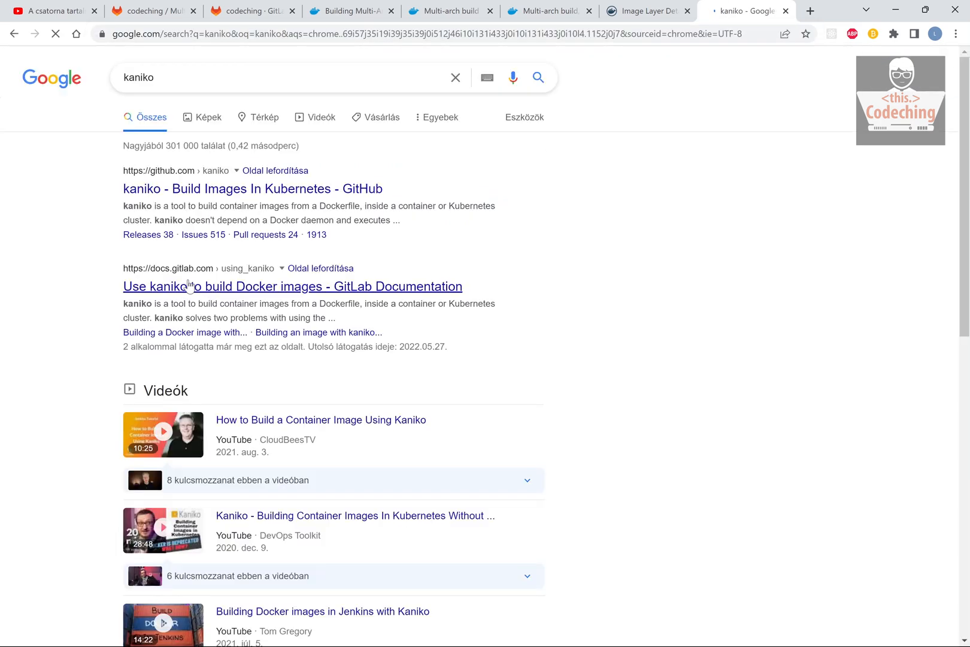
left_click(251, 189)
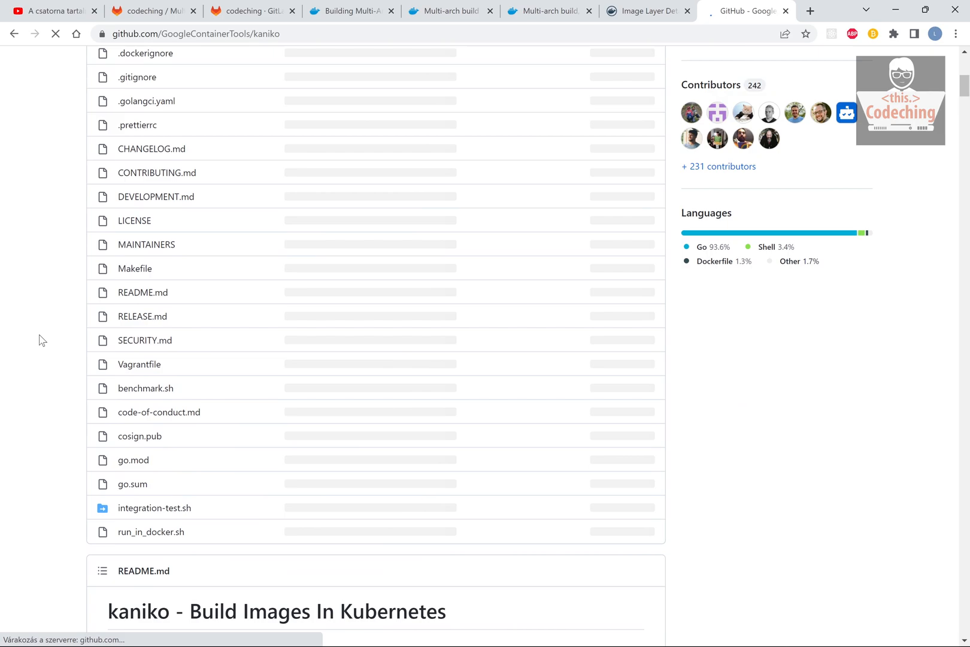
Skim the kaniko README sections on build contexts and standard input.
scroll("down", 3)
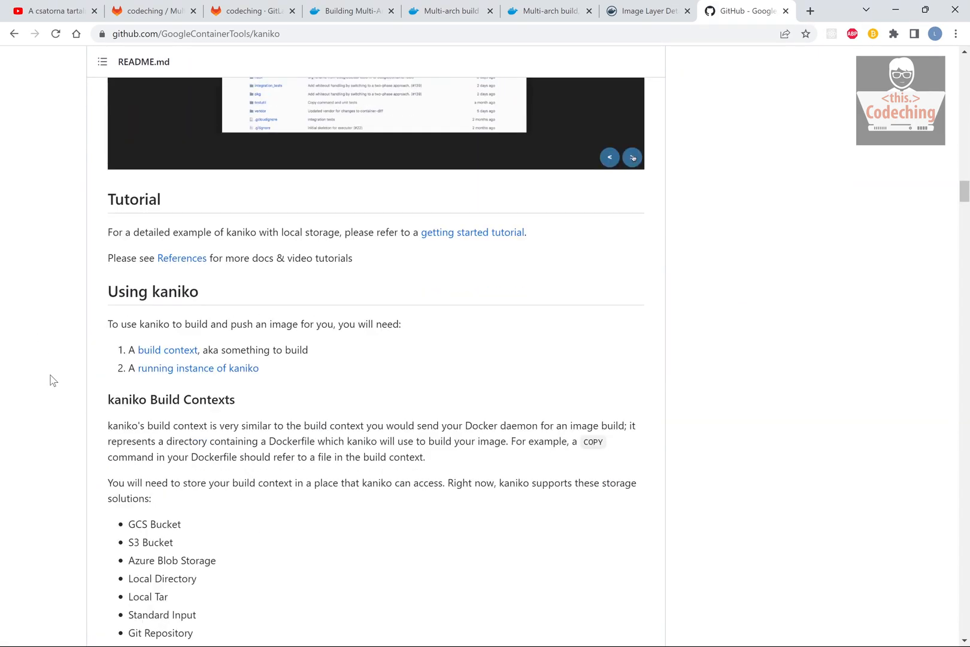
scroll("down", 3)
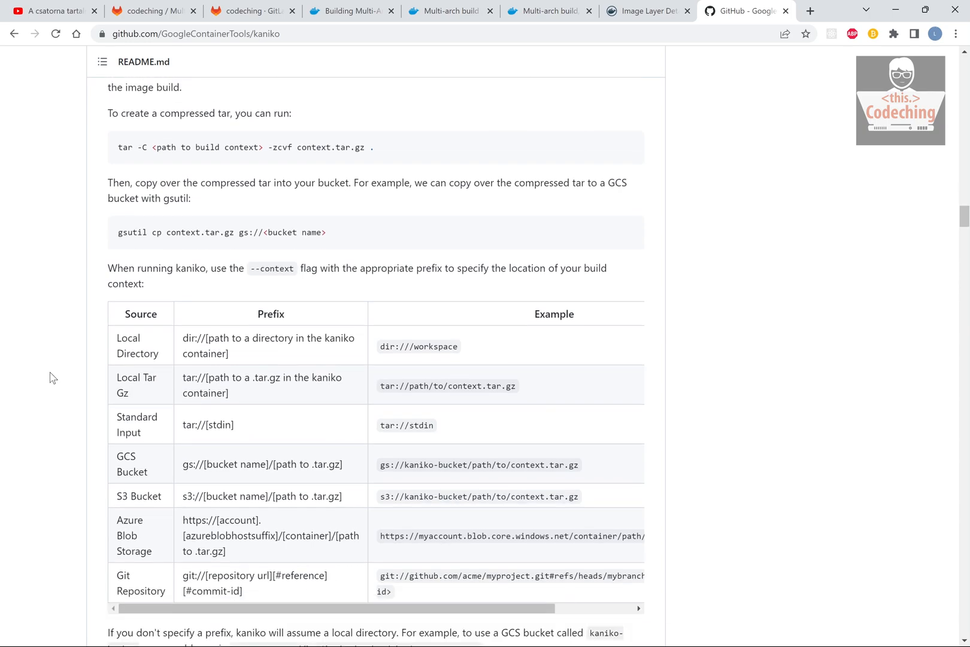
scroll("down", 3)
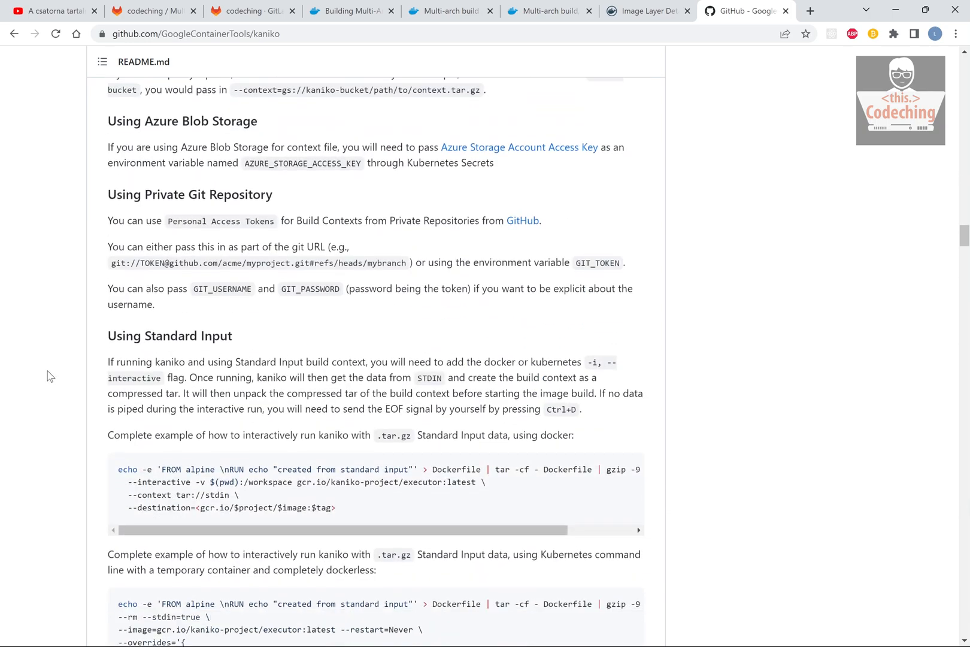
scroll("up", 3)
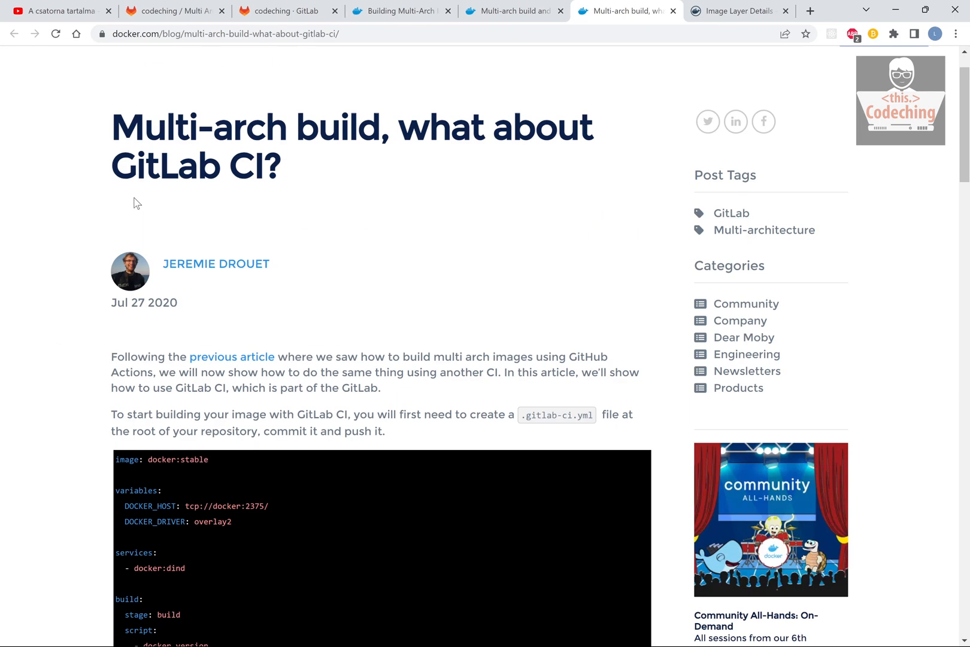
Scroll the article to the buildx .gitlab-ci.yml step building for ARM and x86 platforms.
scroll("up", 3)
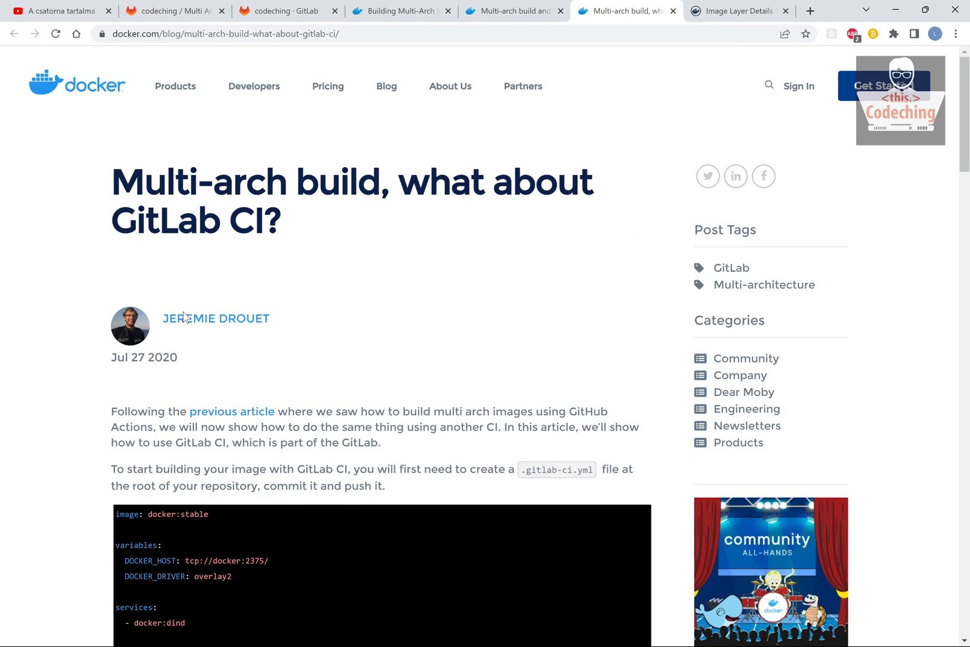
scroll("down", 3)
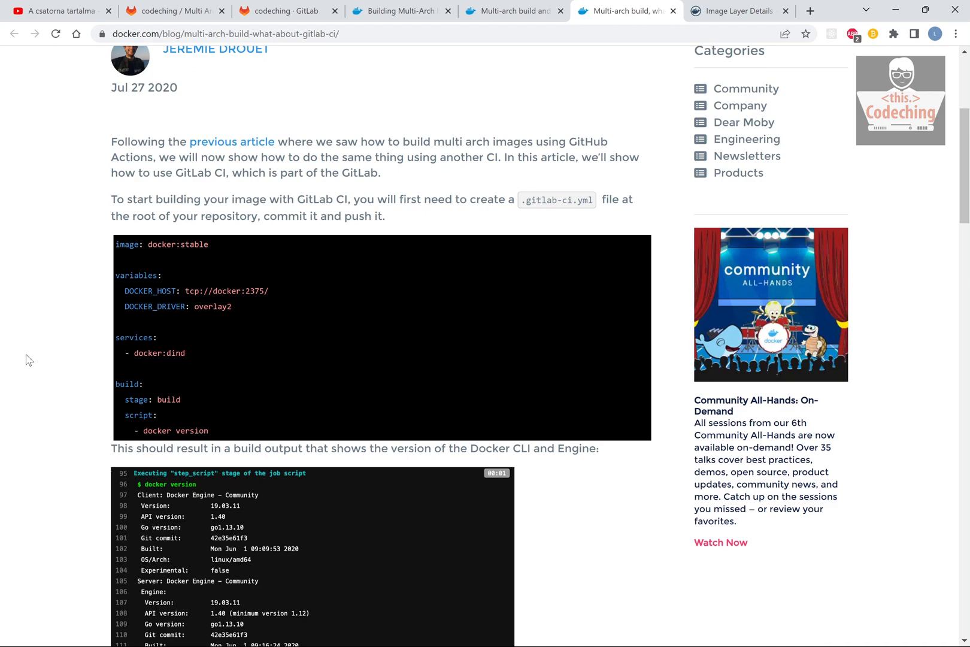
scroll("down", 3)
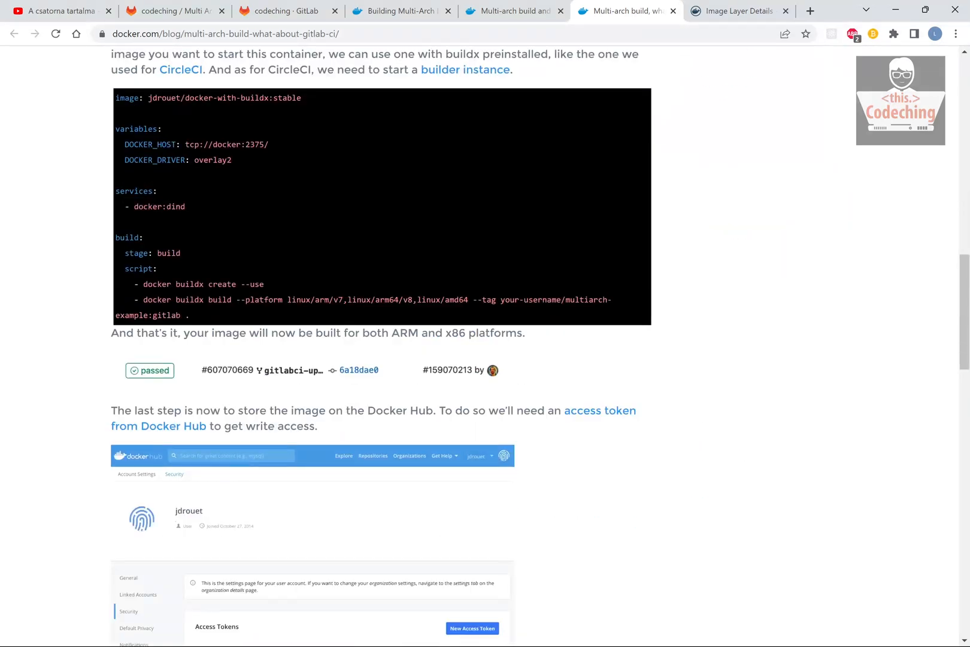
double_click(222, 98)
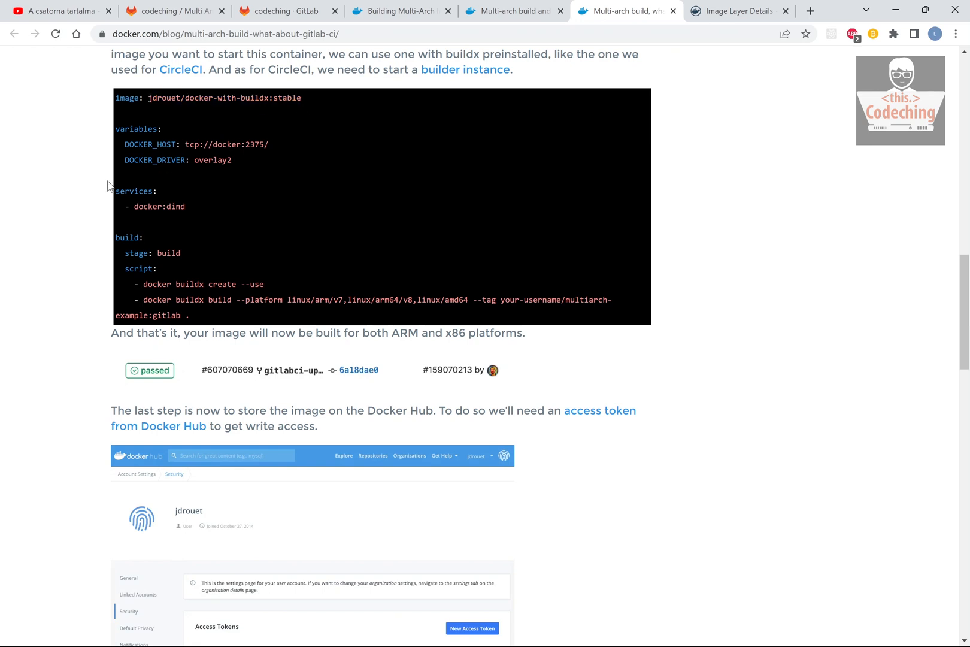
scroll("up", 3)
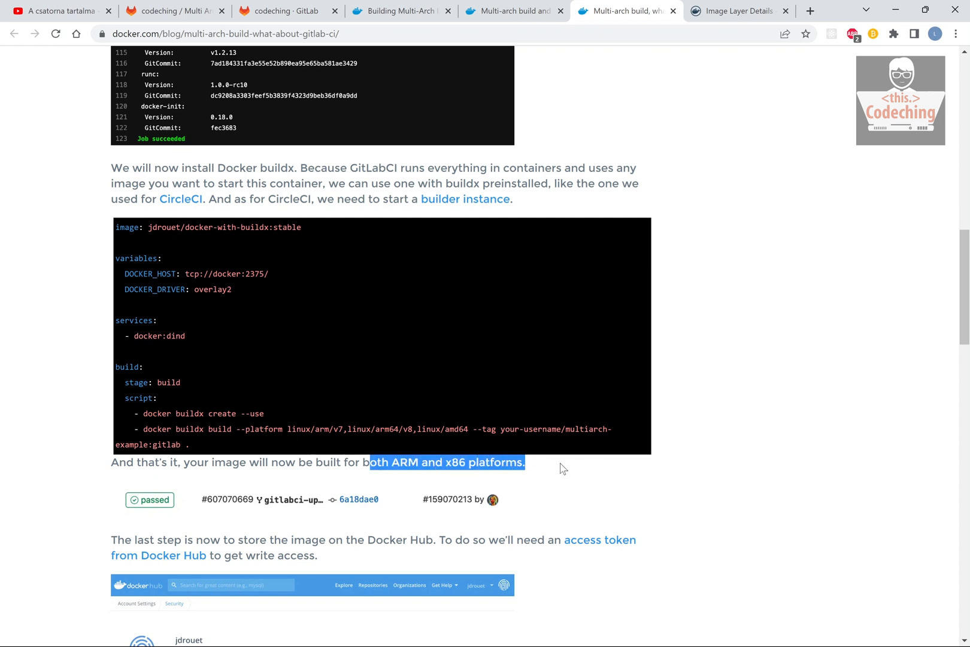
left_click(563, 467)
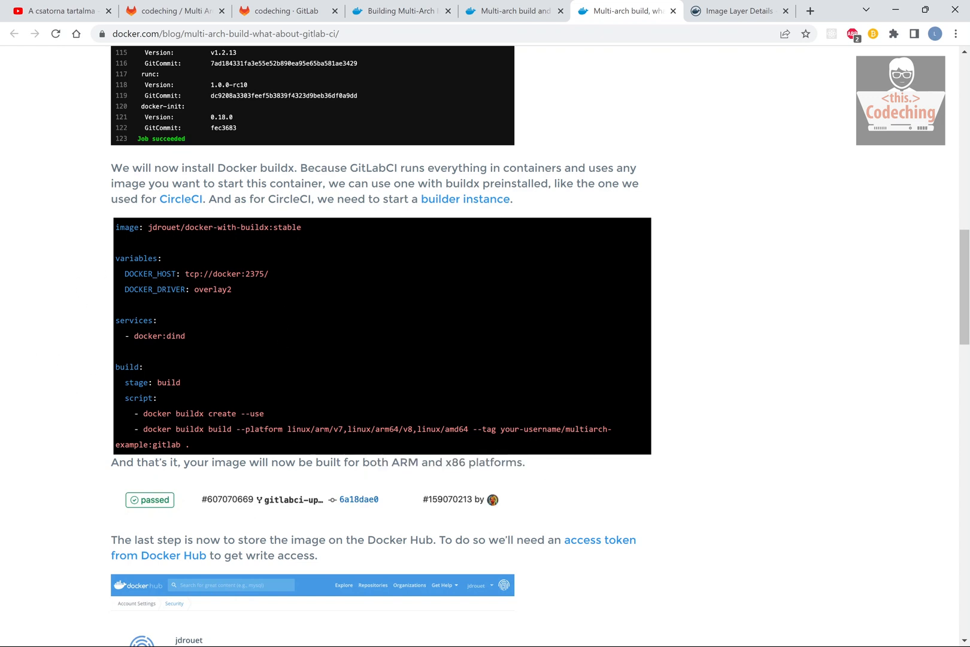